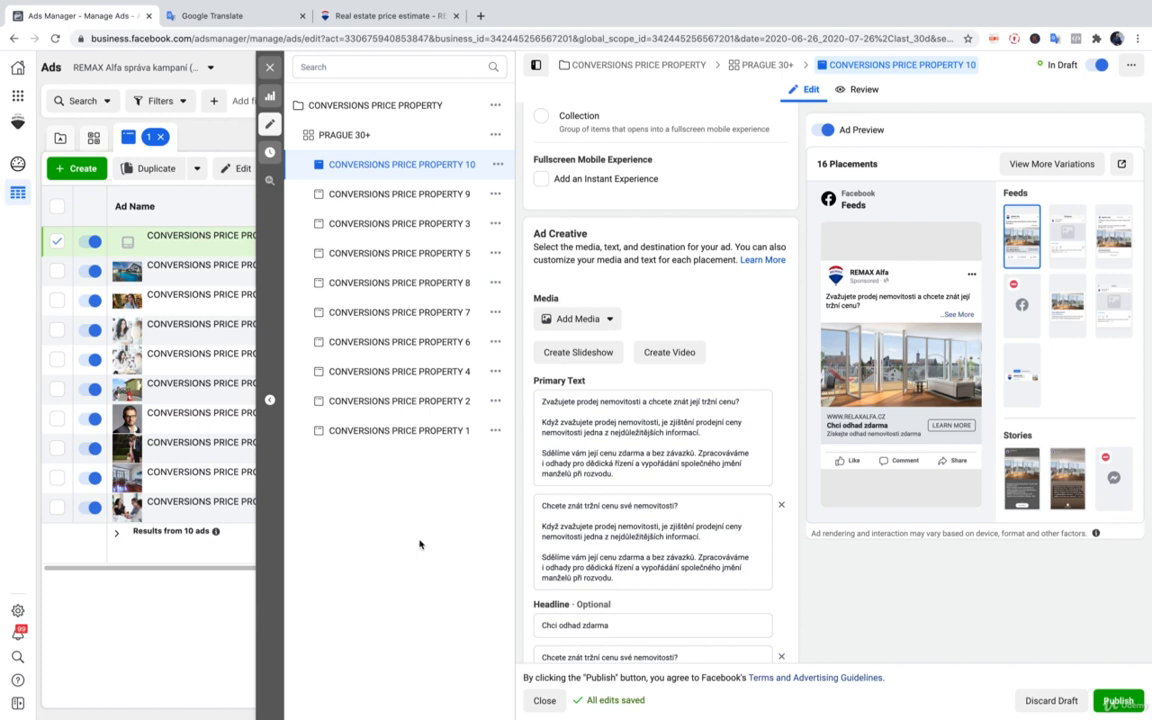
mouse_move(422, 544)
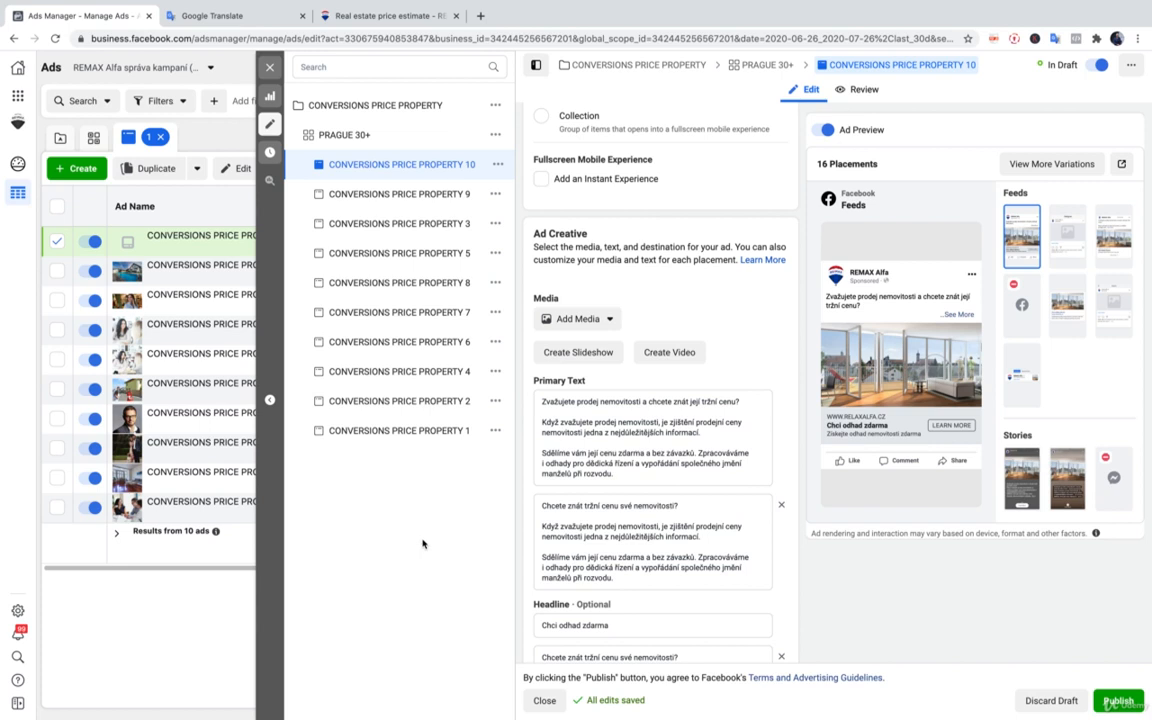
mouse_move(449, 523)
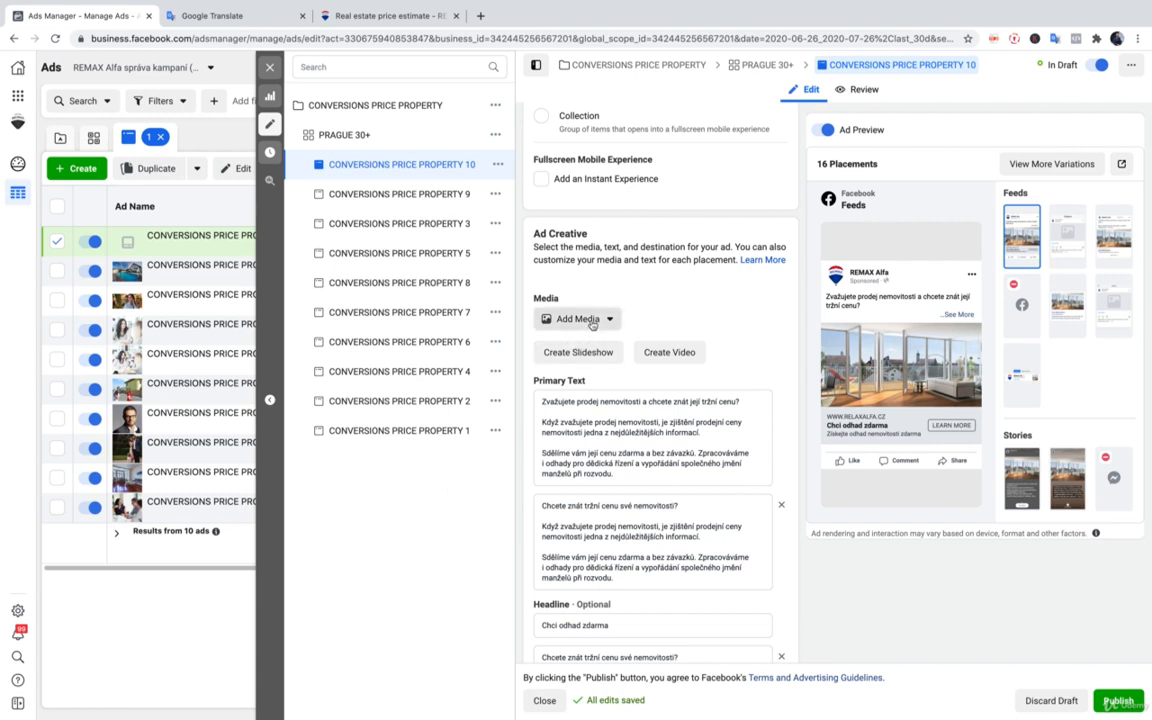
Add the image Odhad 4.jpg as the media for the PROPERTY 10 ad
left_click(575, 318)
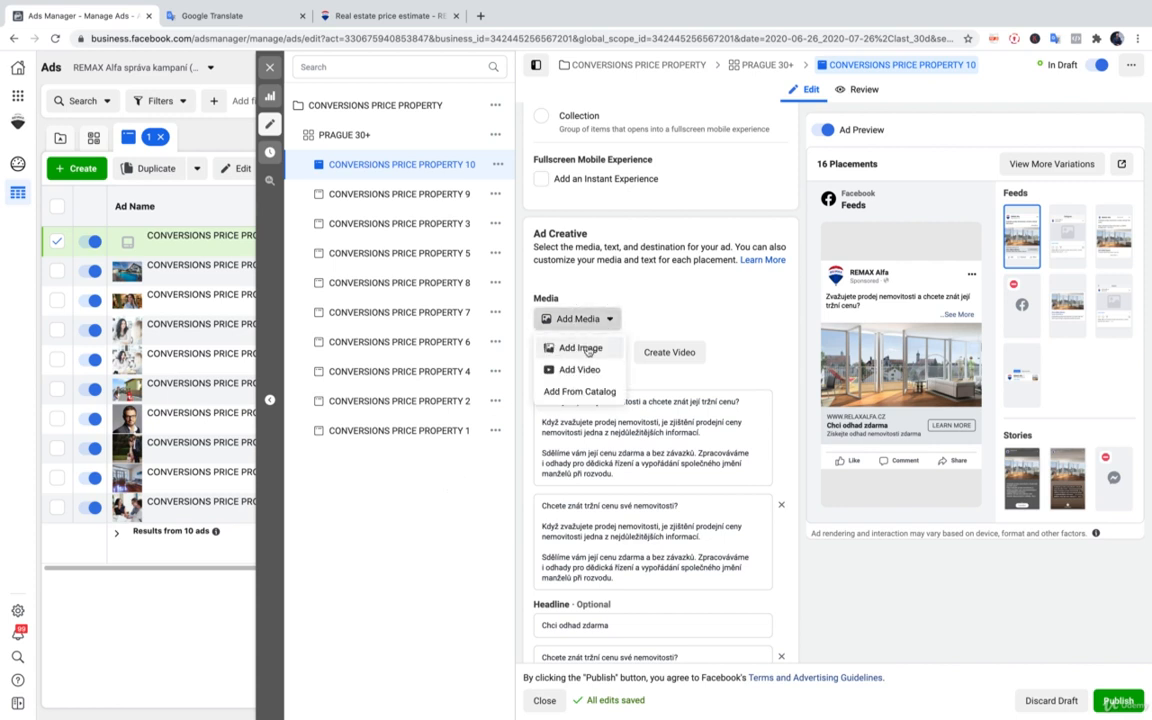
left_click(578, 348)
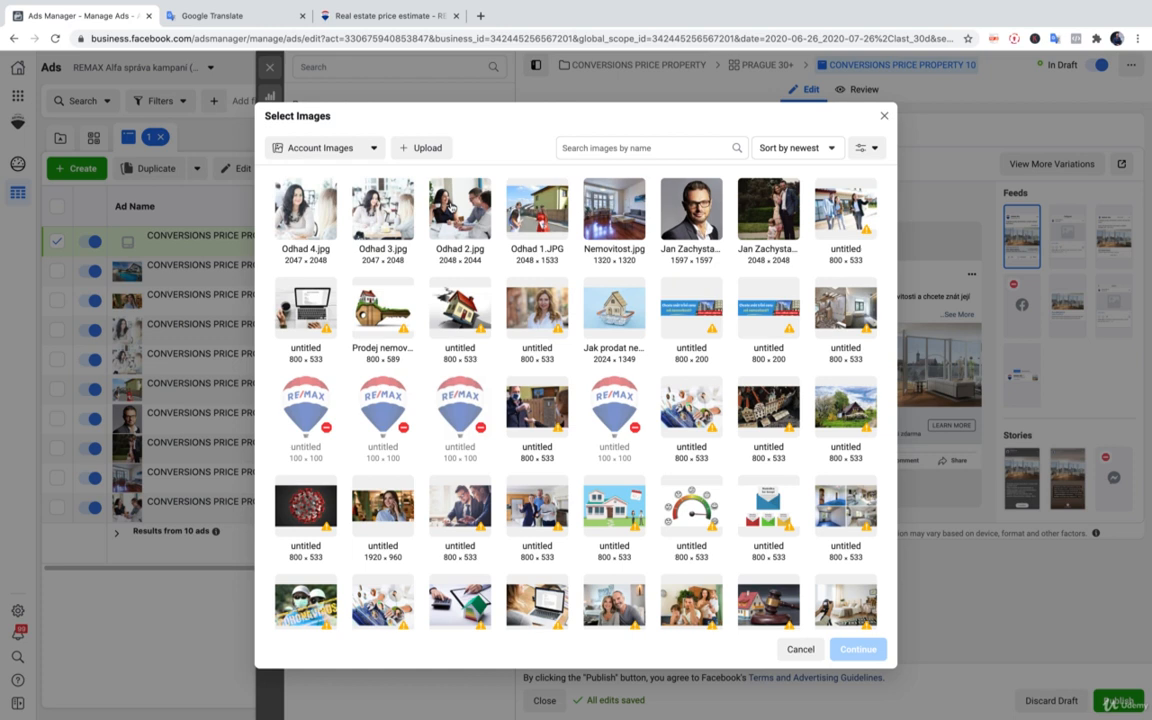
mouse_move(357, 175)
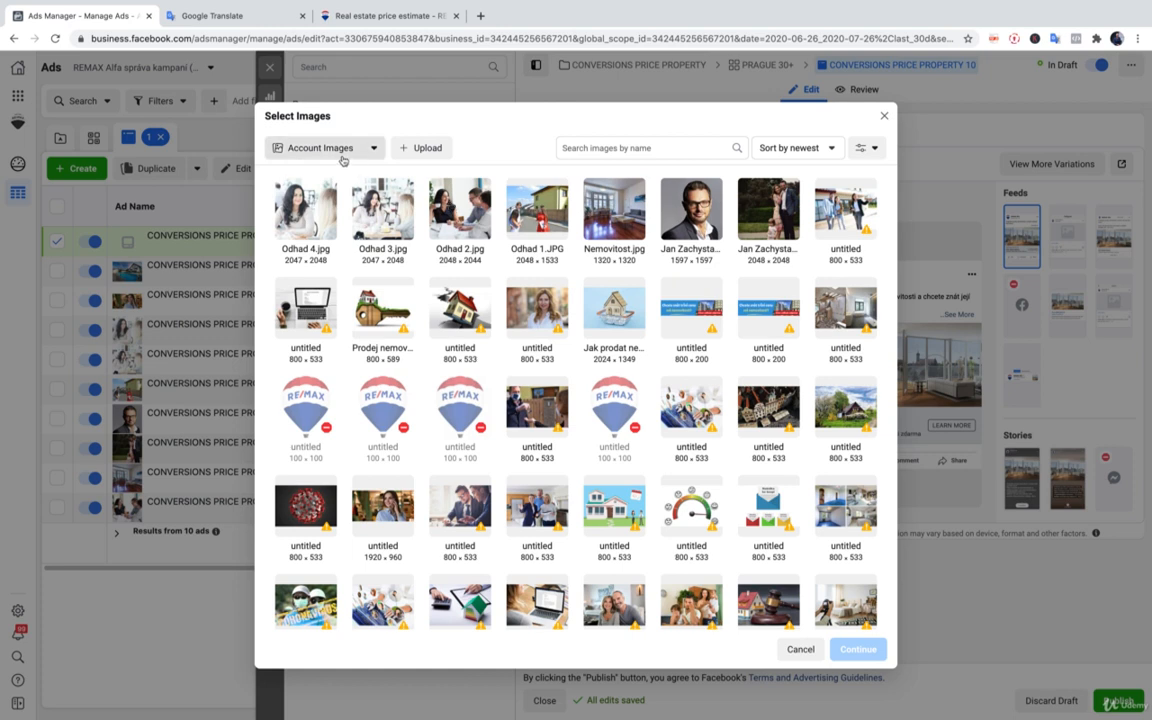
left_click(305, 208)
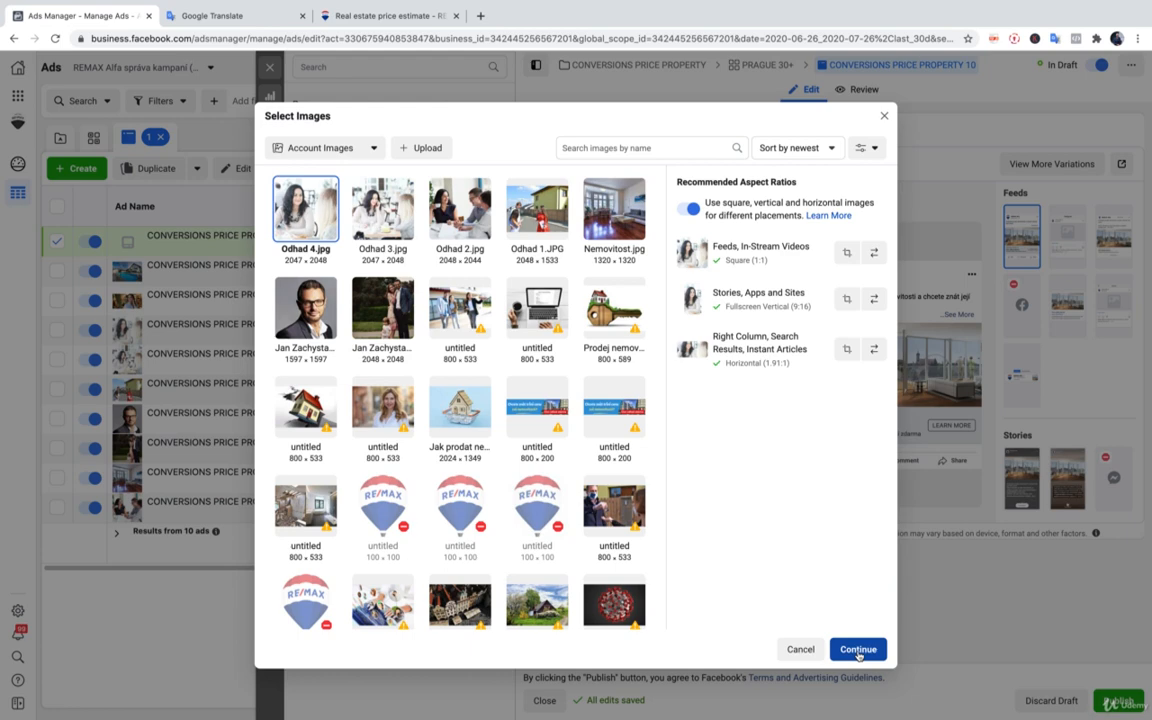
left_click(857, 649)
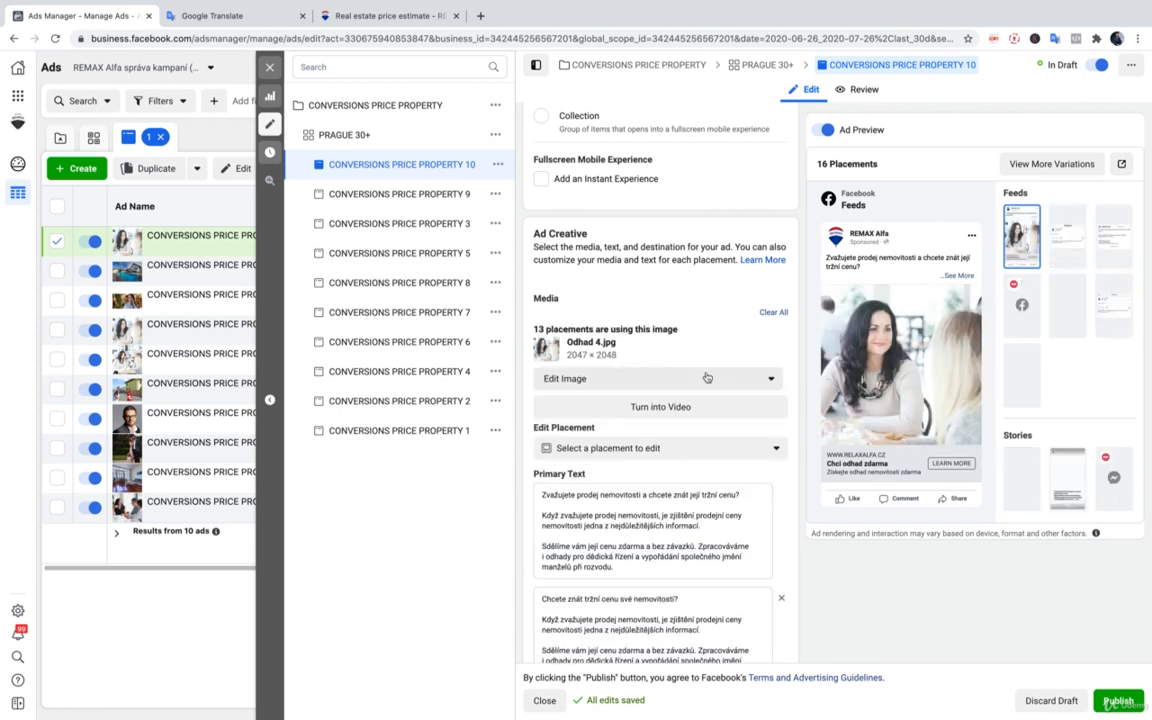
Turn Odhad 4.jpg into a video using the Showcase a Horizontal Image template
left_click(659, 406)
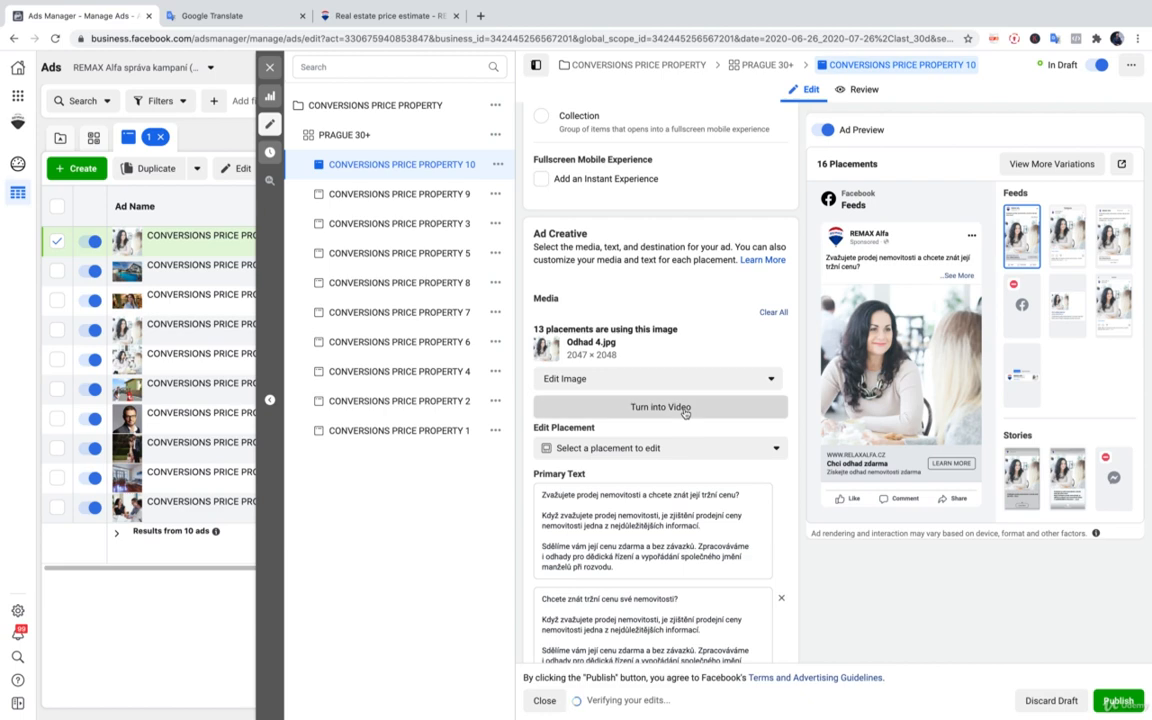
left_click(659, 407)
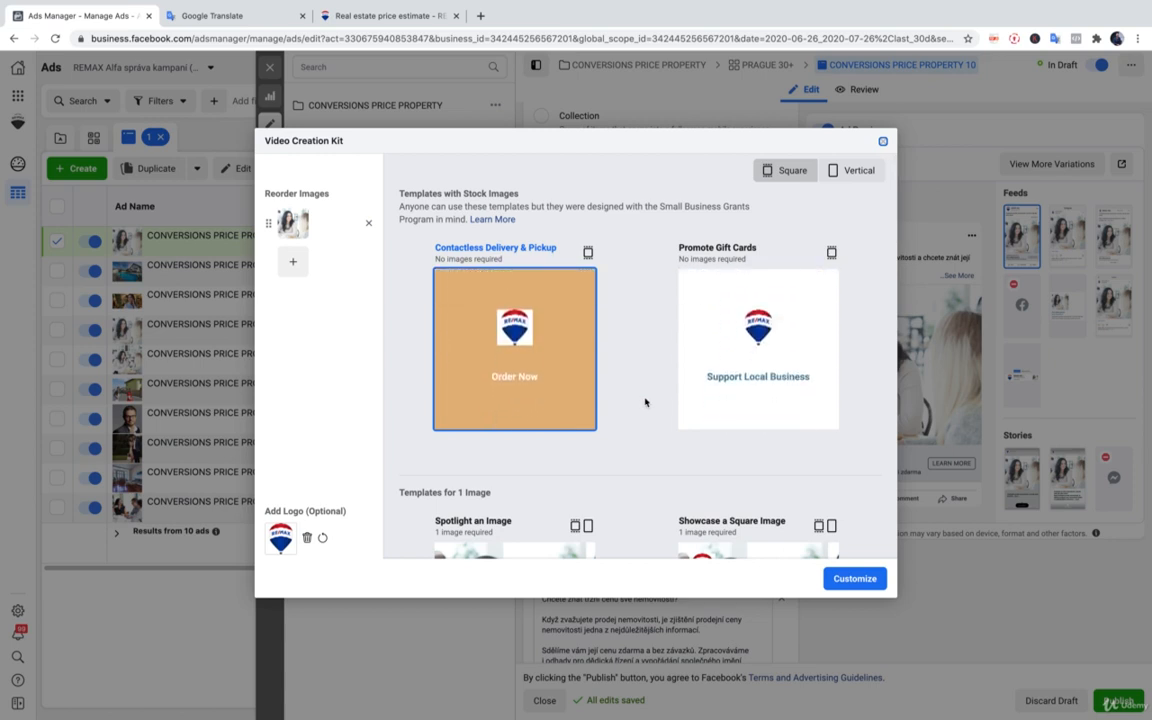
scroll("down", 3)
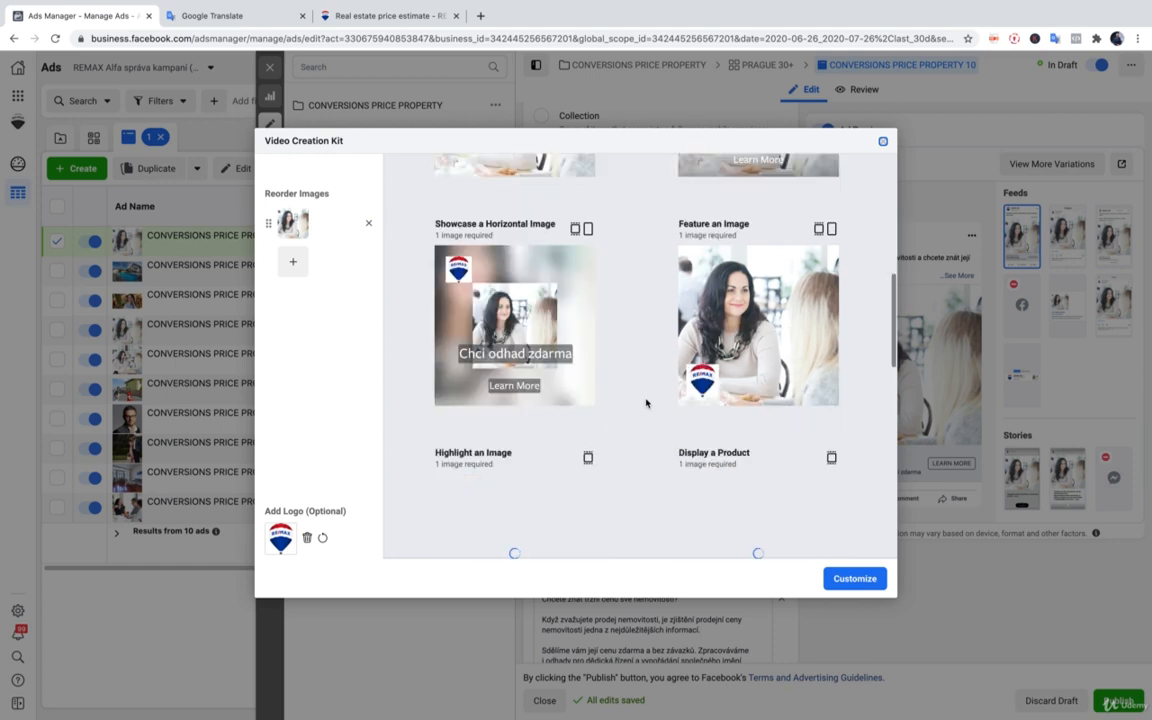
scroll("down", 3)
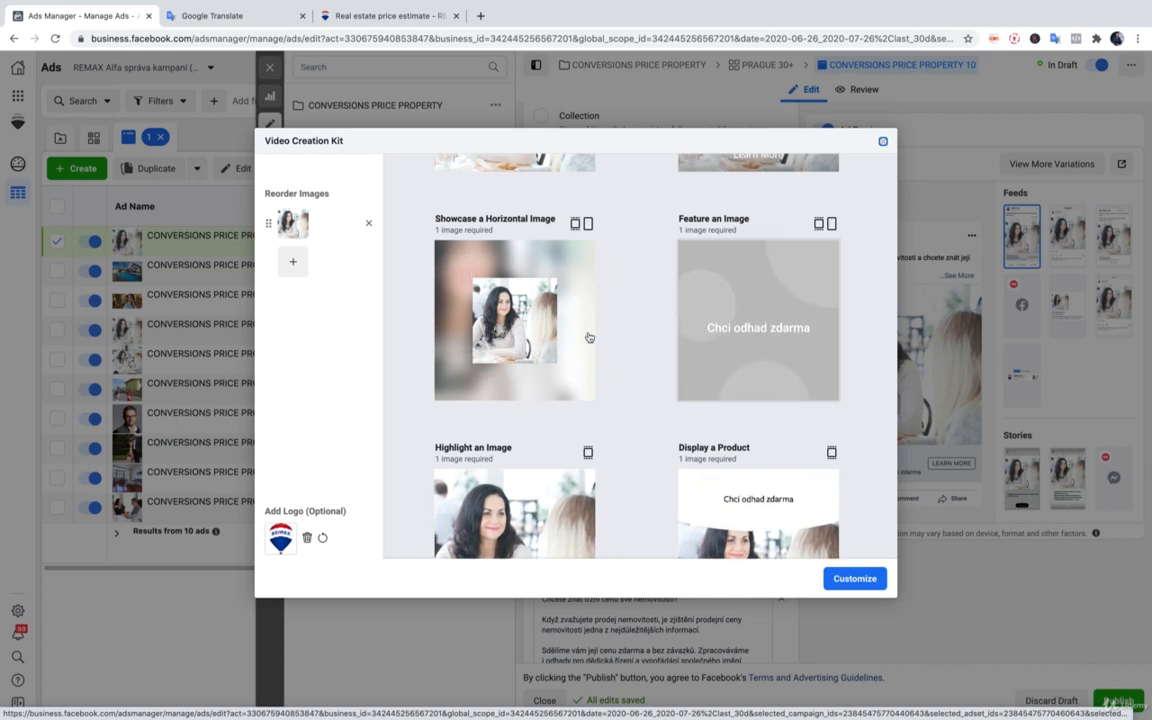
left_click(514, 320)
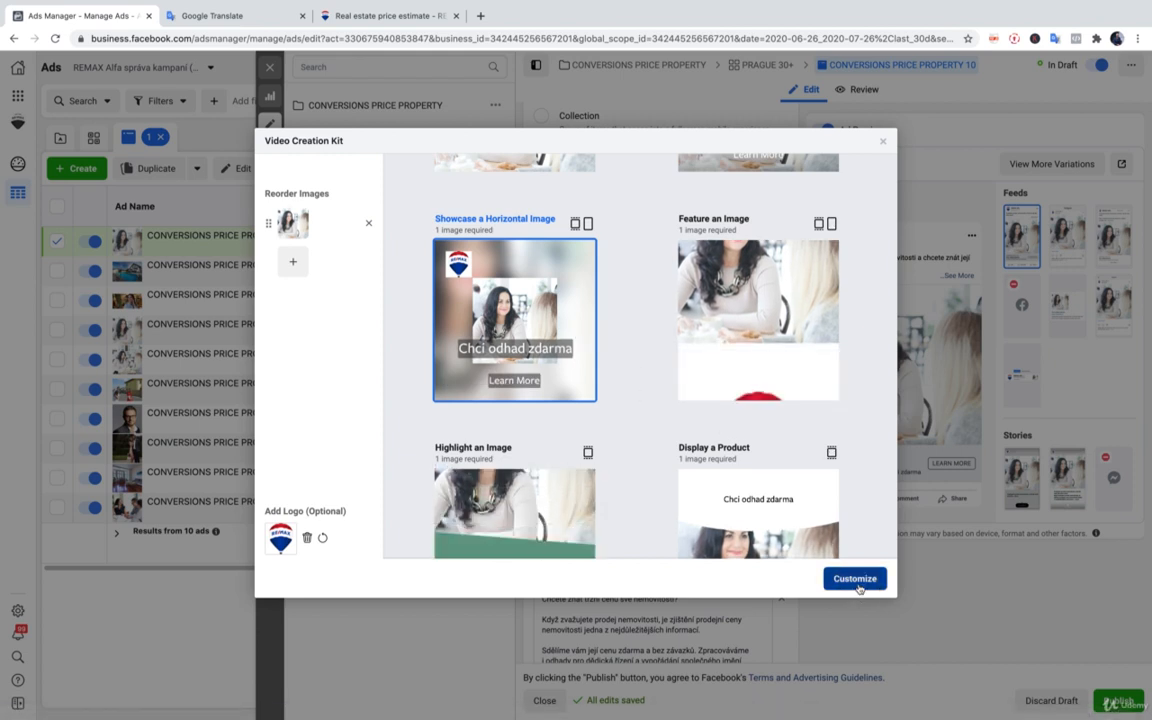
Customize the template and set the first caption to 'Zvažujete prodej nemovitostí?'
left_click(854, 578)
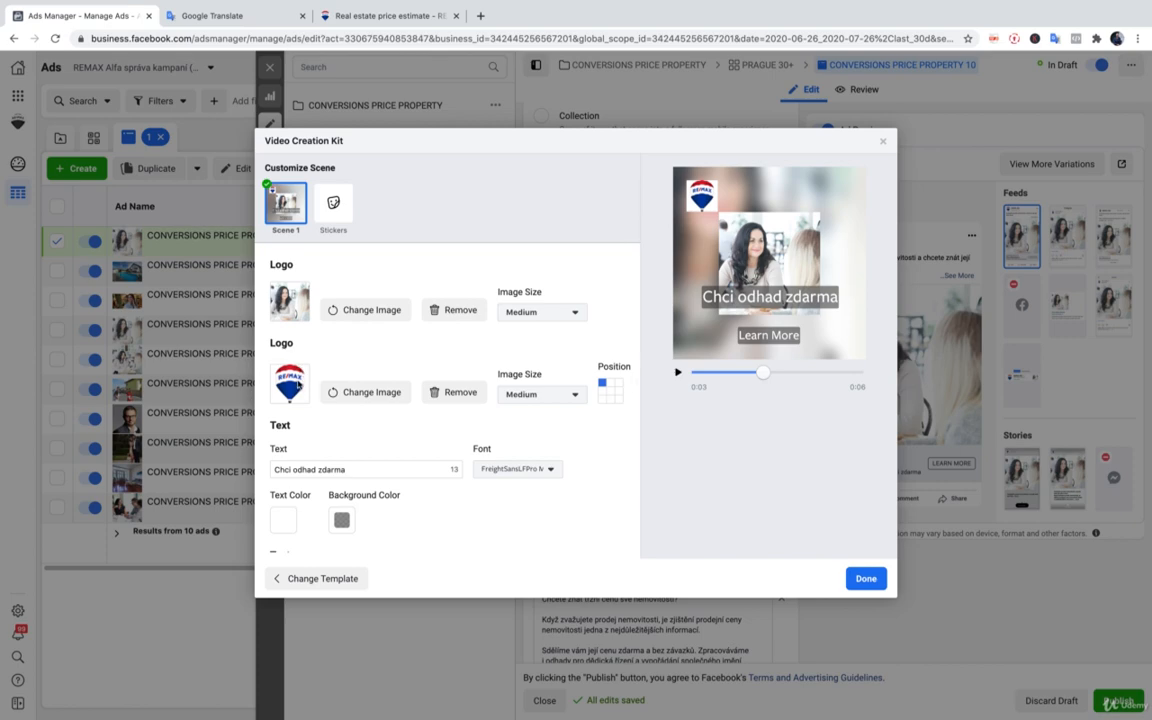
left_click(235, 15)
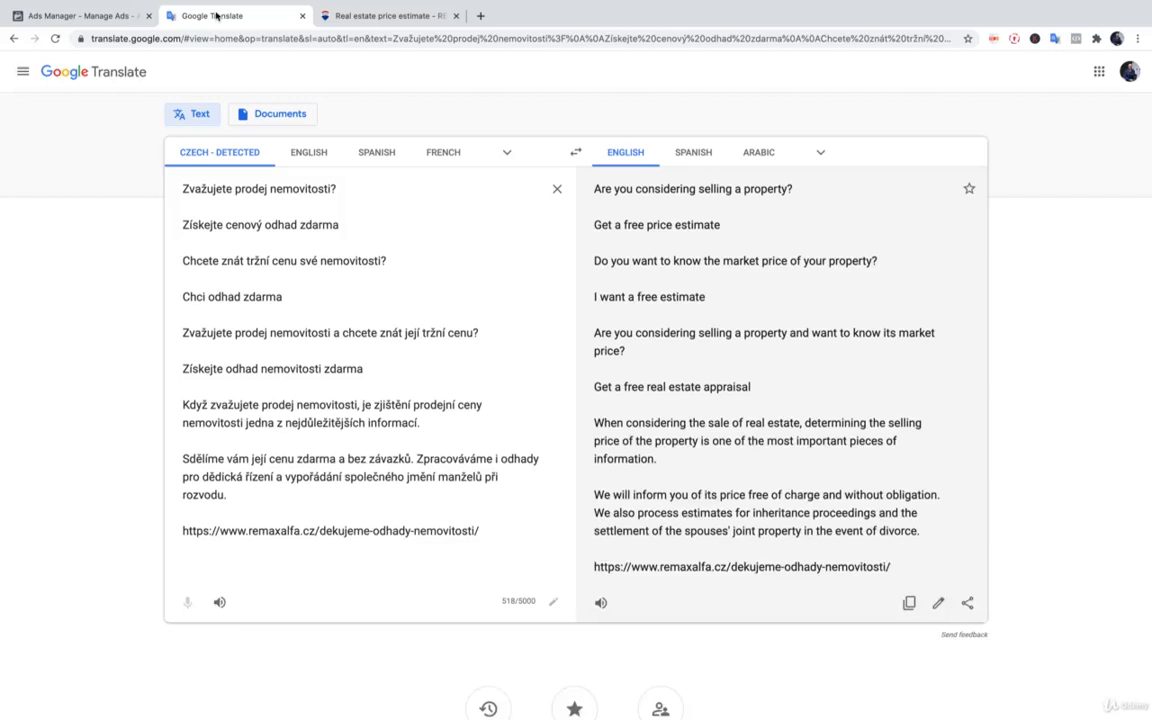
double_click(258, 189)
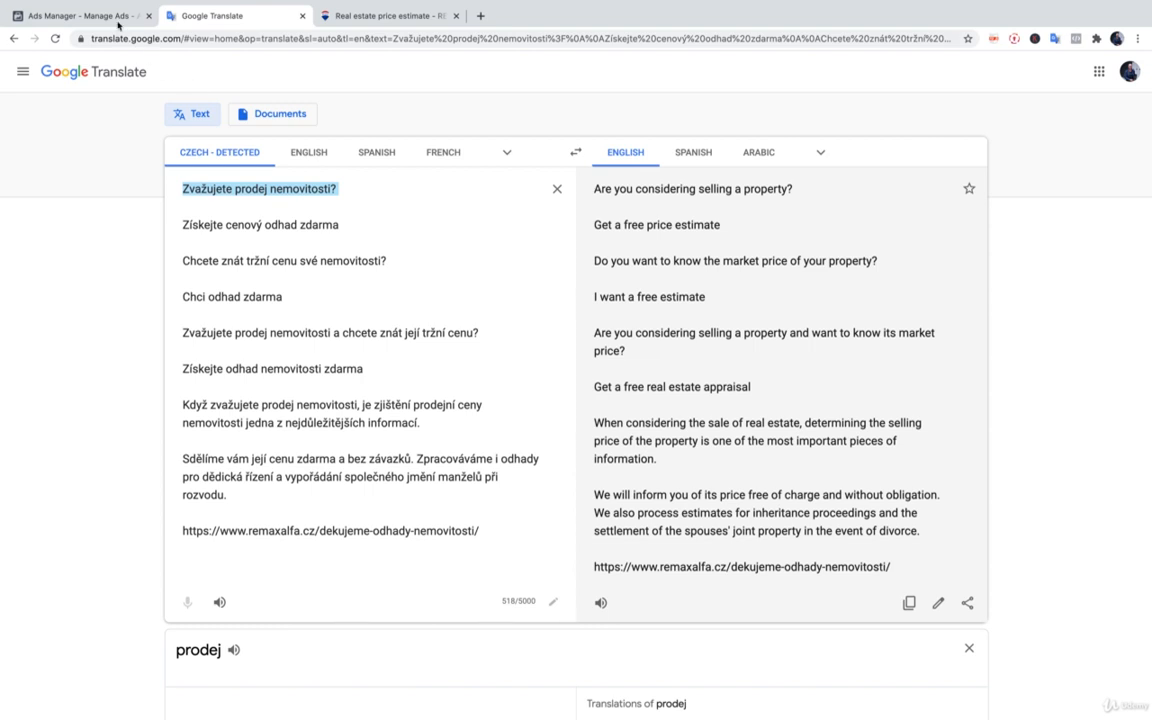
left_click(80, 15)
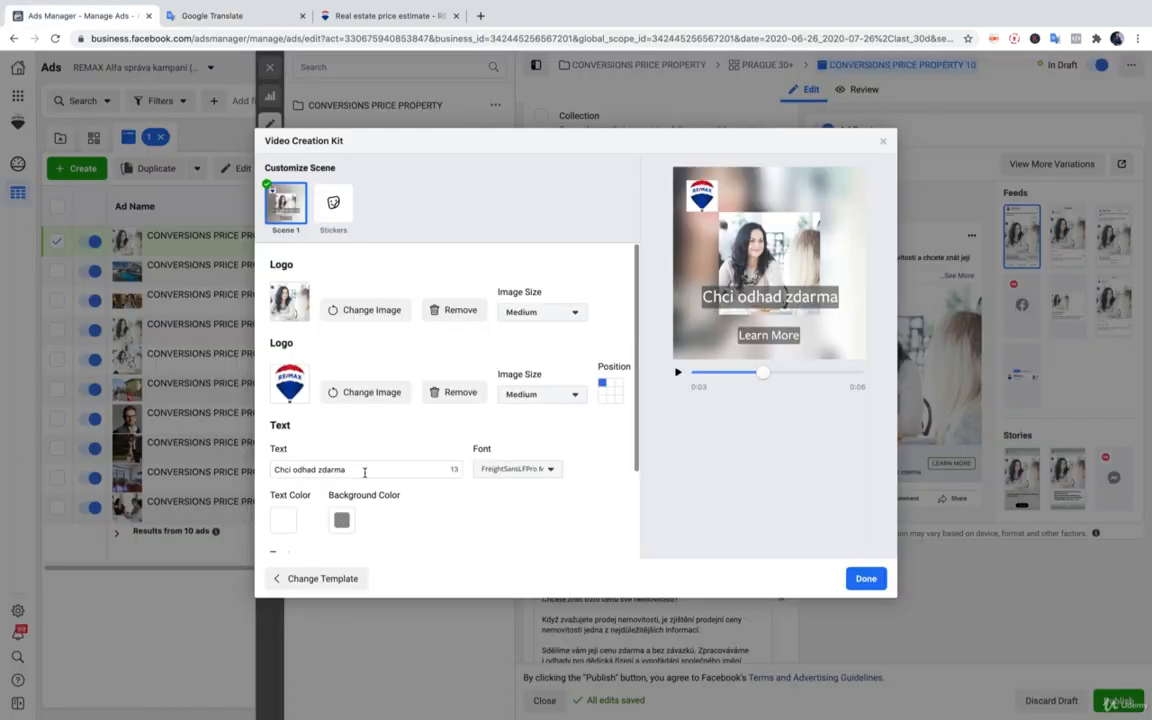
type("Zvažujete prodej nemovitostí?")
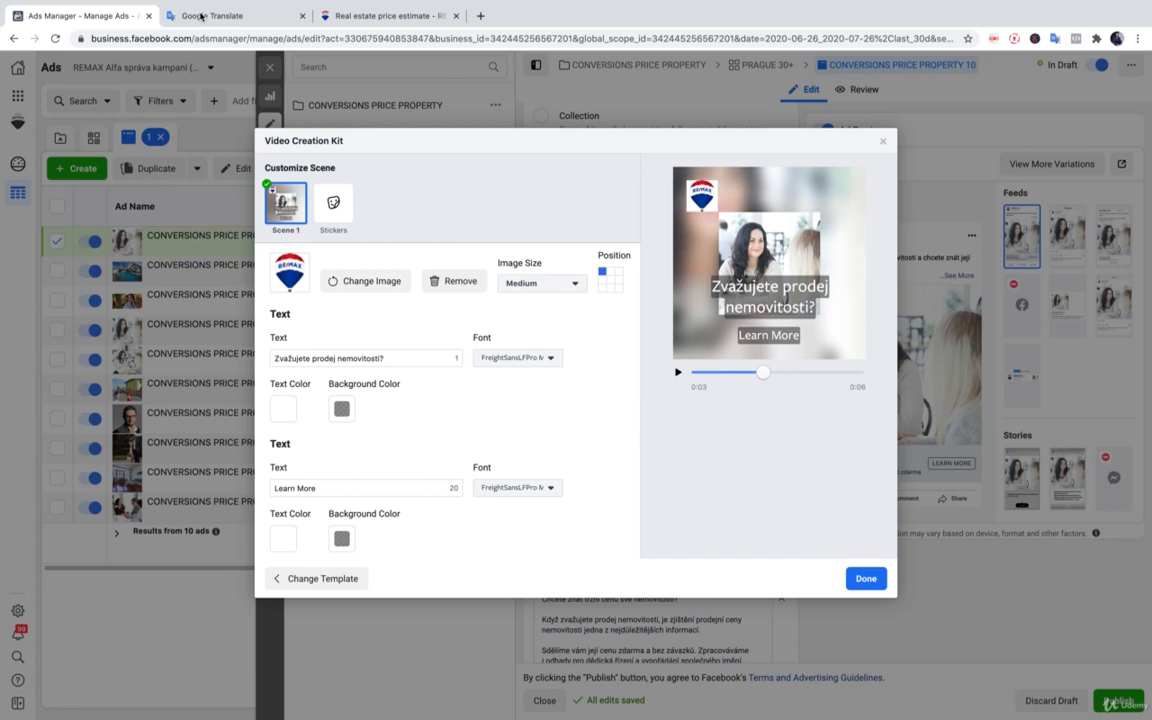
Set the second caption to 'Získejte cenový odhad zdarma'
left_click(235, 15)
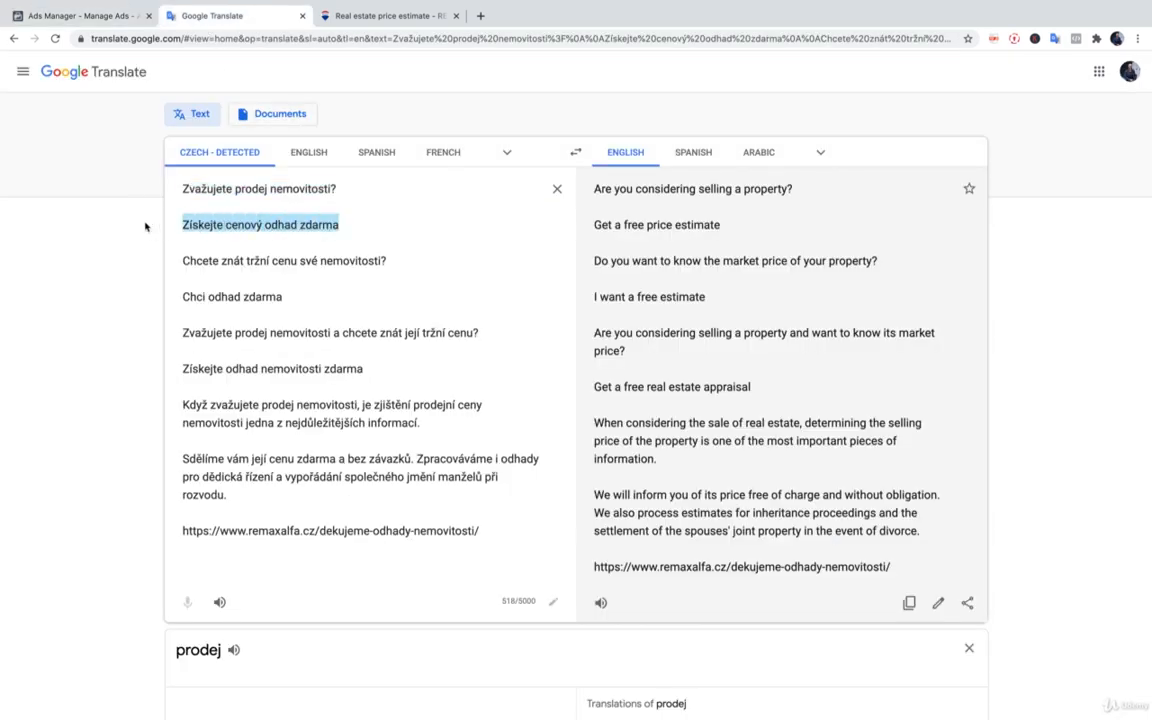
left_click(75, 15)
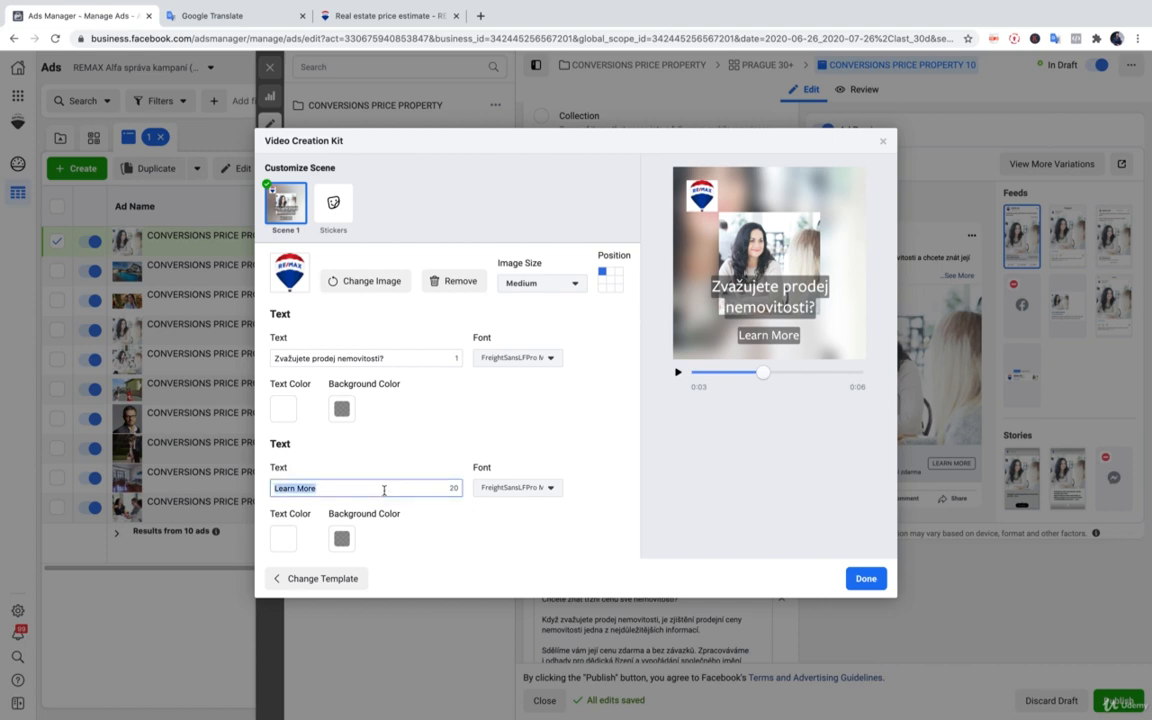
type("Získejte cenový odhad zdarma")
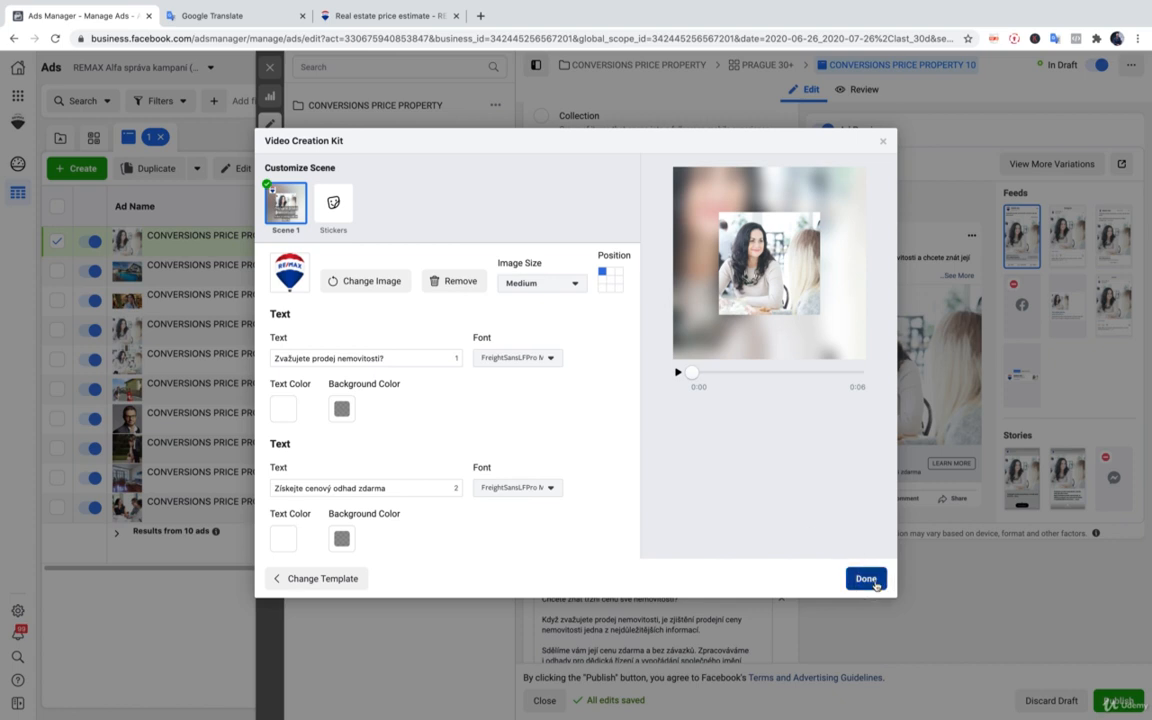
Finish the video, preview the vertical version, and use both square and vertical versions
left_click(865, 578)
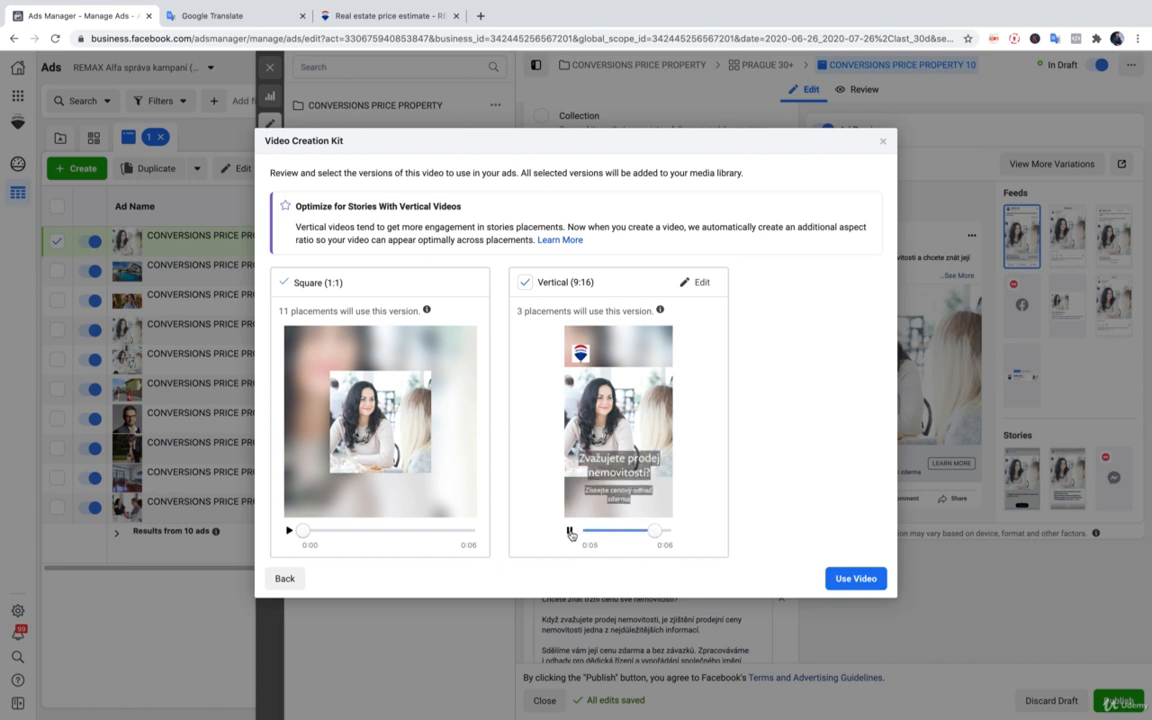
left_click(570, 530)
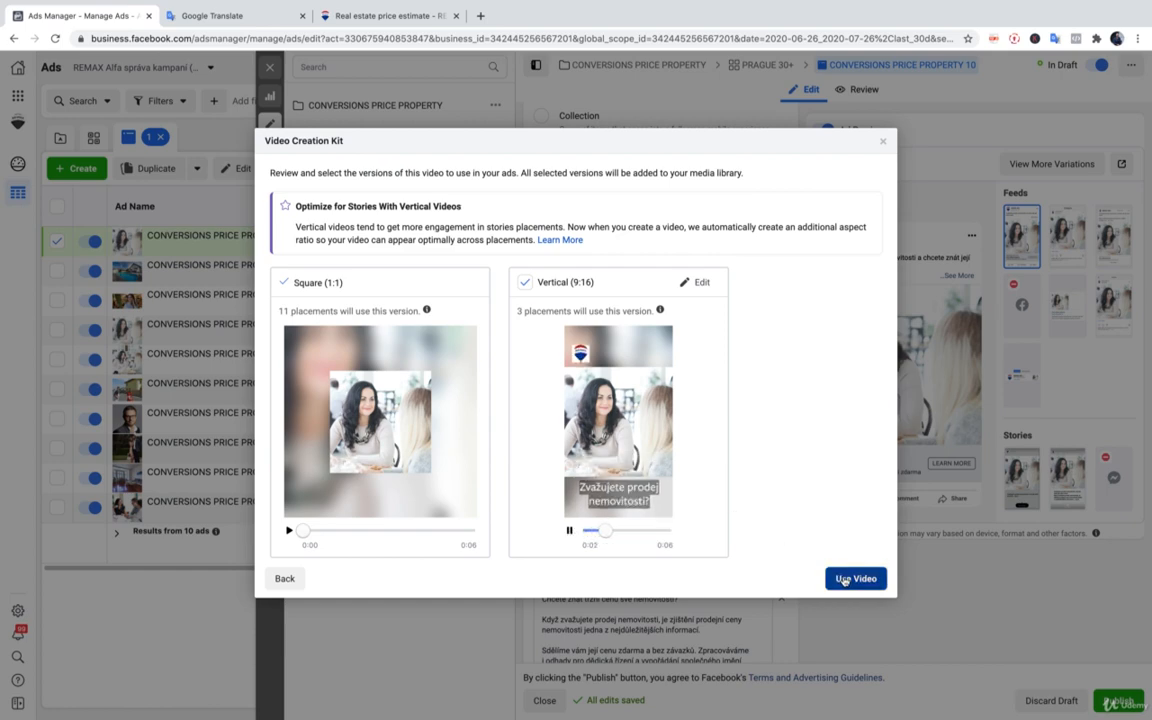
left_click(855, 578)
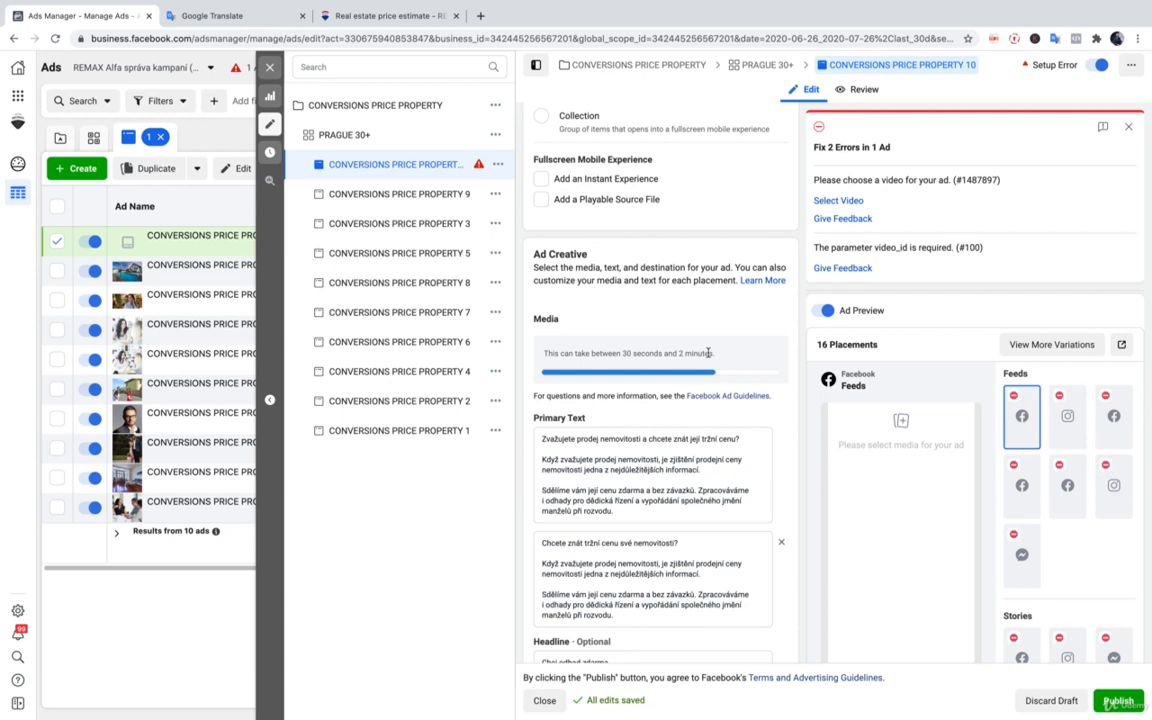
mouse_move(735, 358)
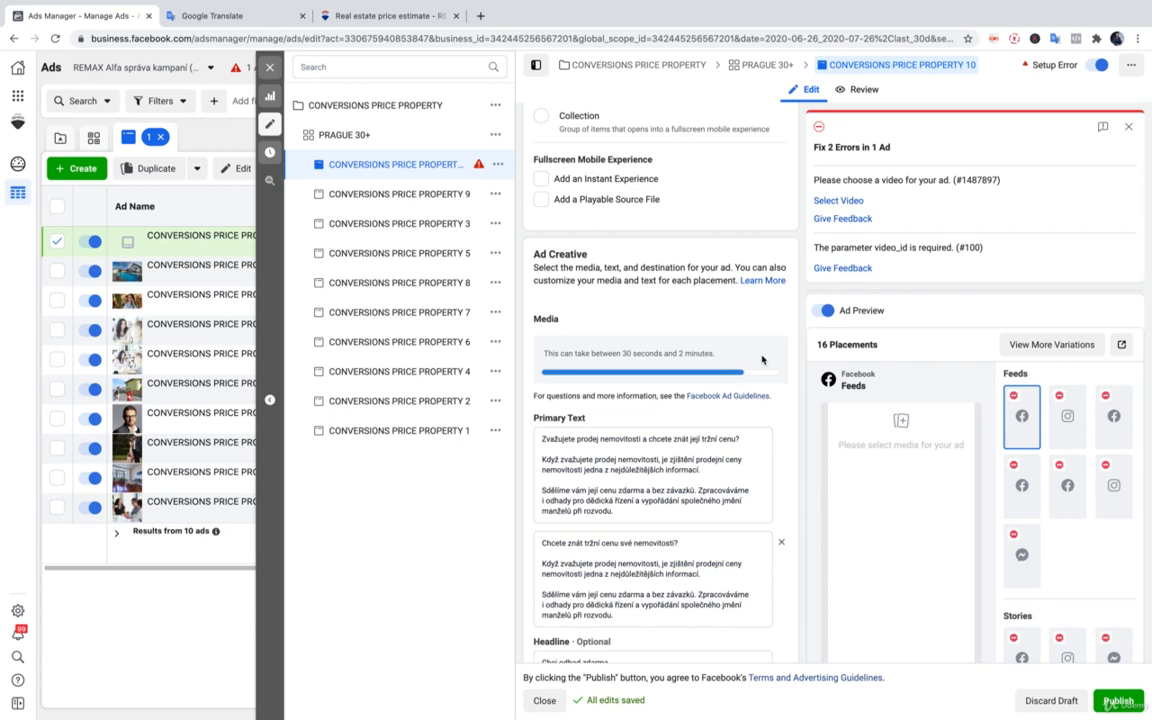
mouse_move(871, 162)
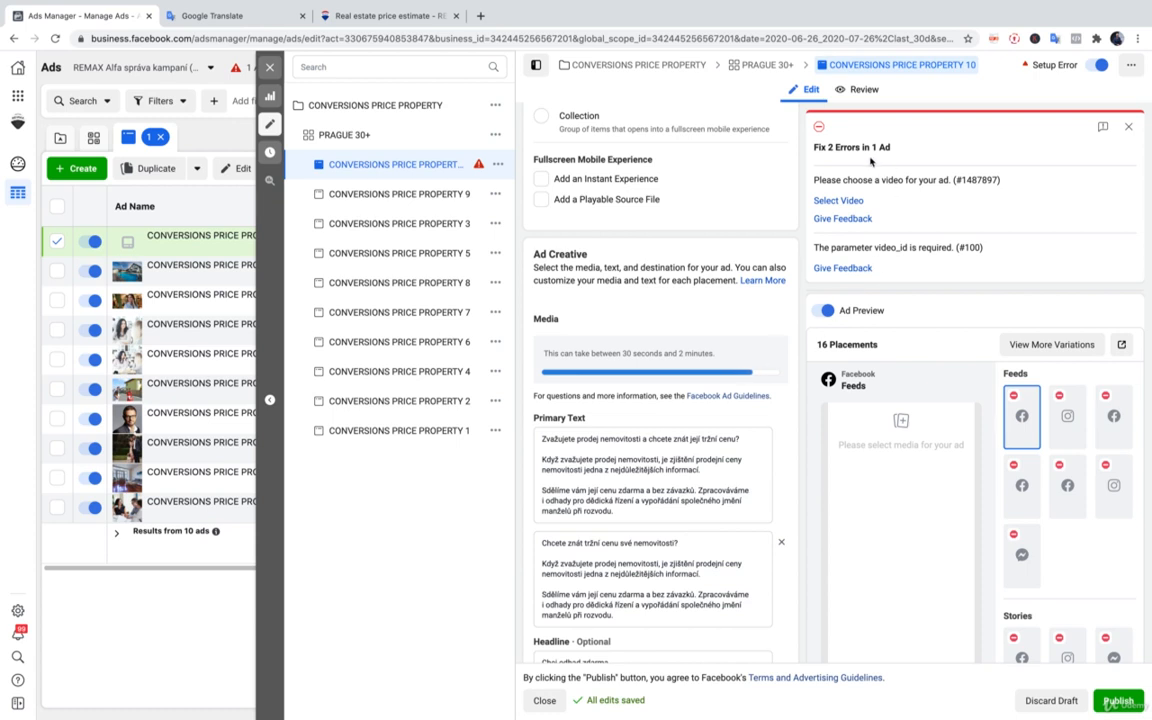
mouse_move(775, 270)
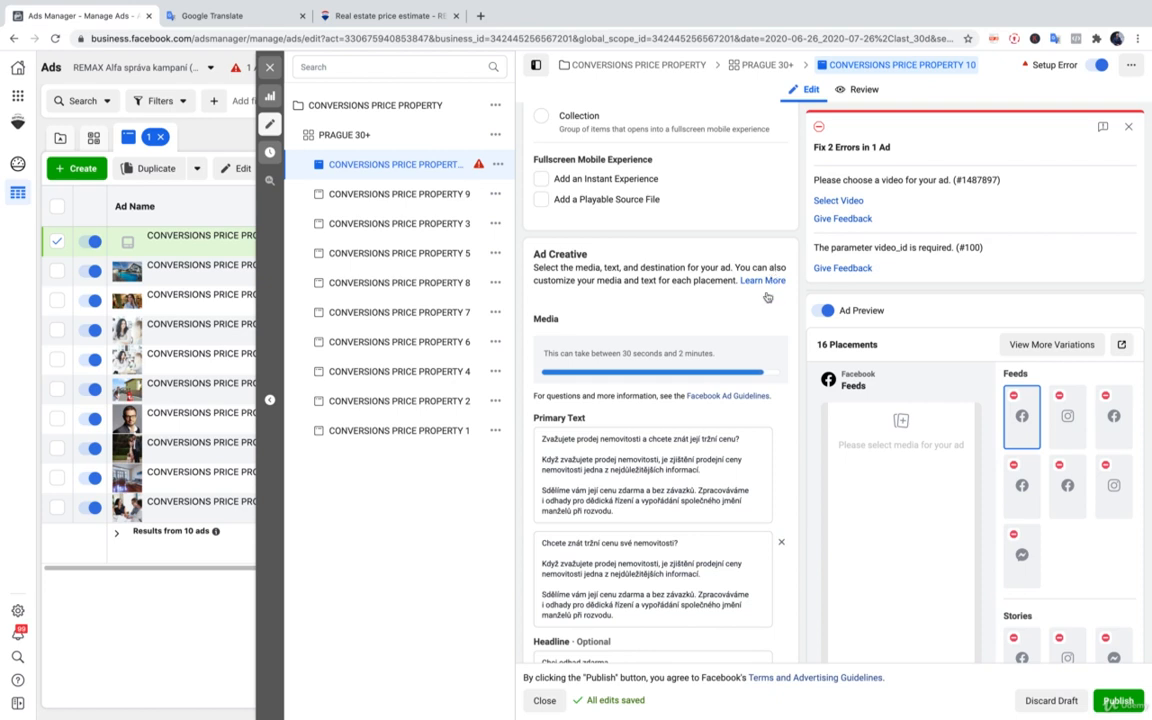
mouse_move(773, 380)
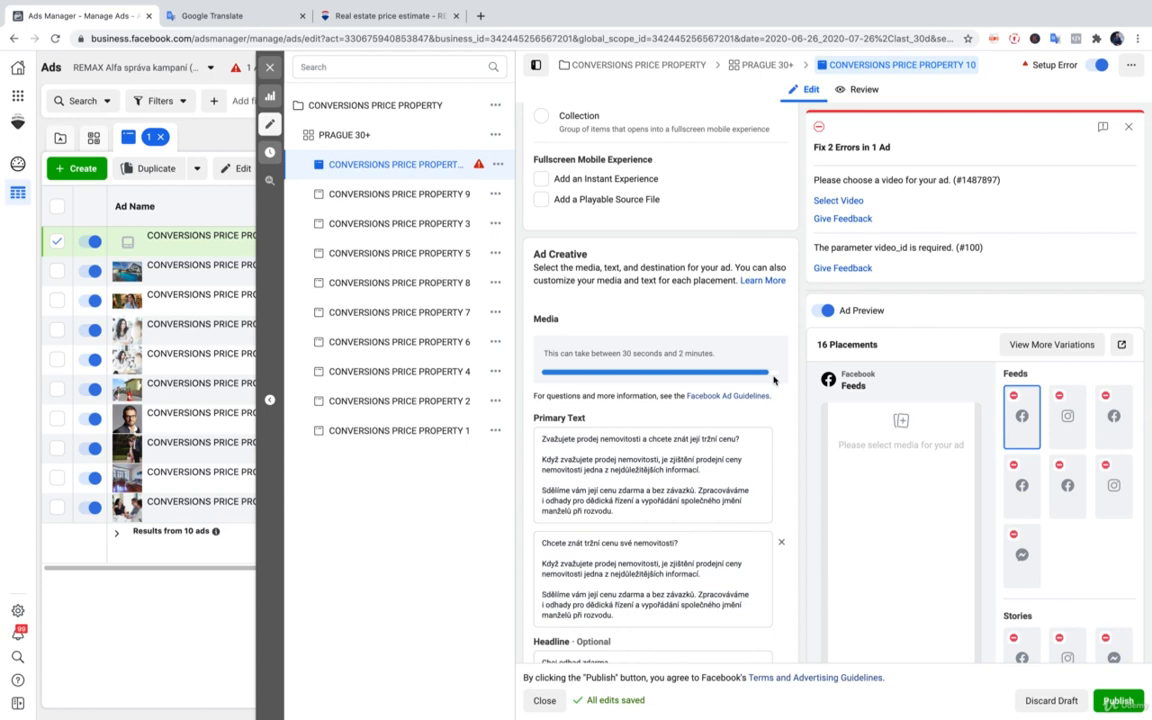
mouse_move(768, 372)
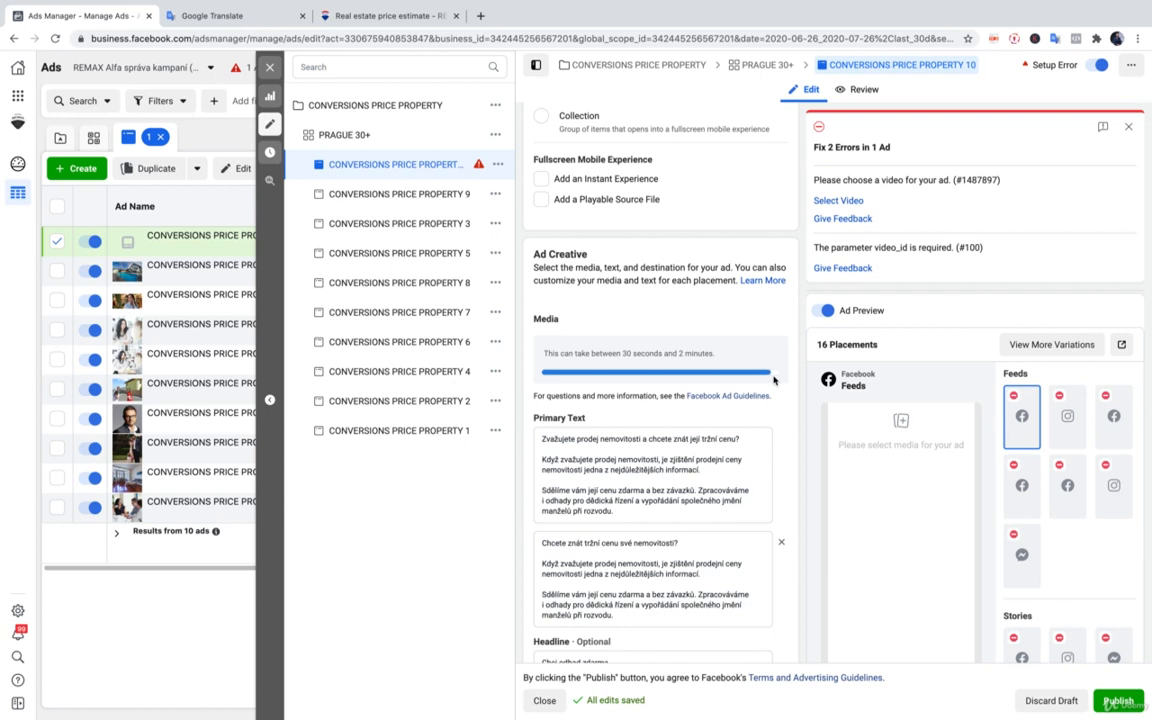
mouse_move(777, 382)
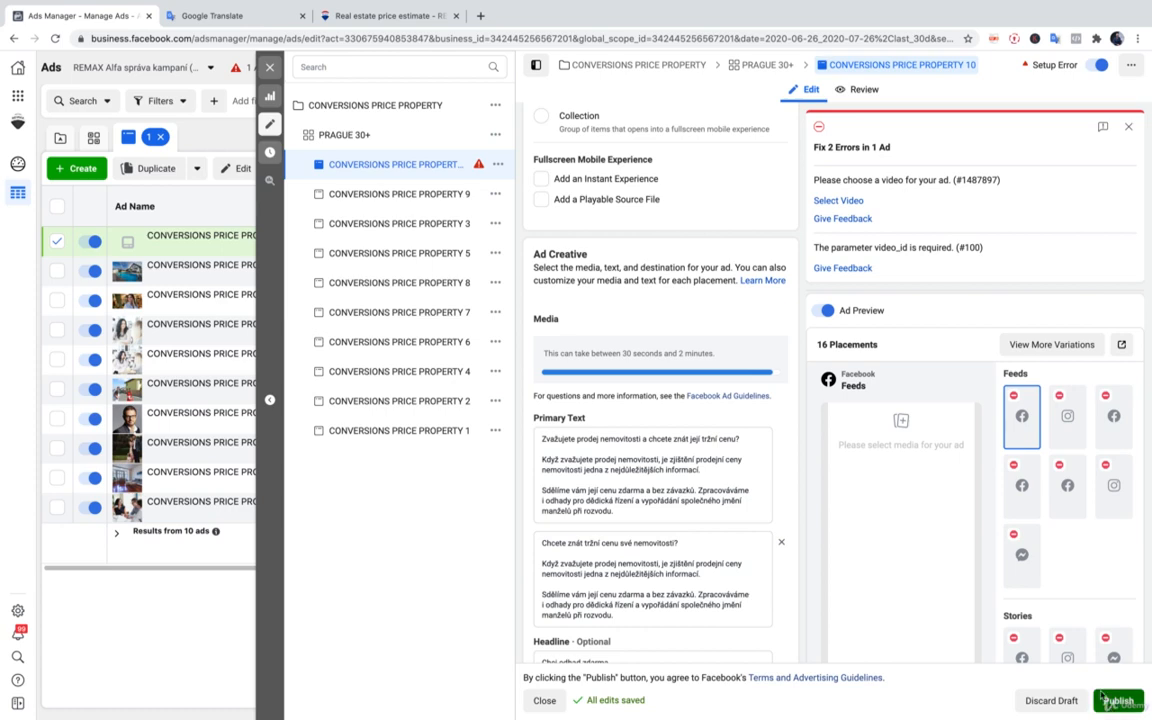
left_click(1118, 700)
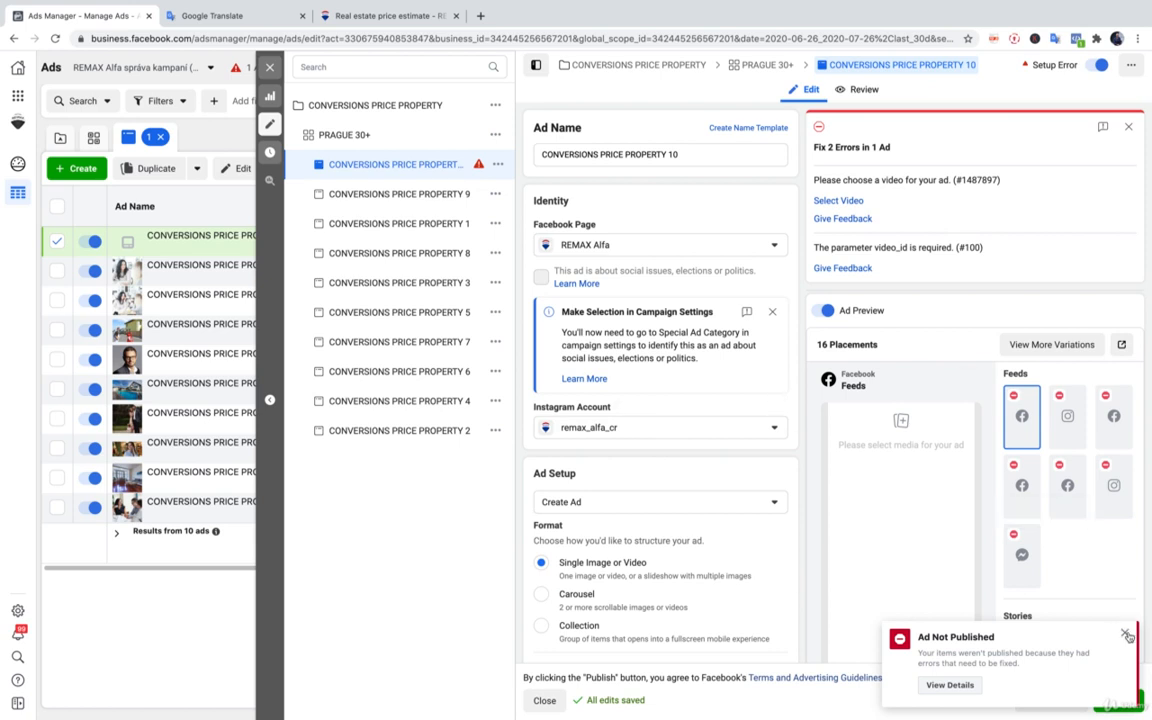
left_click(1127, 635)
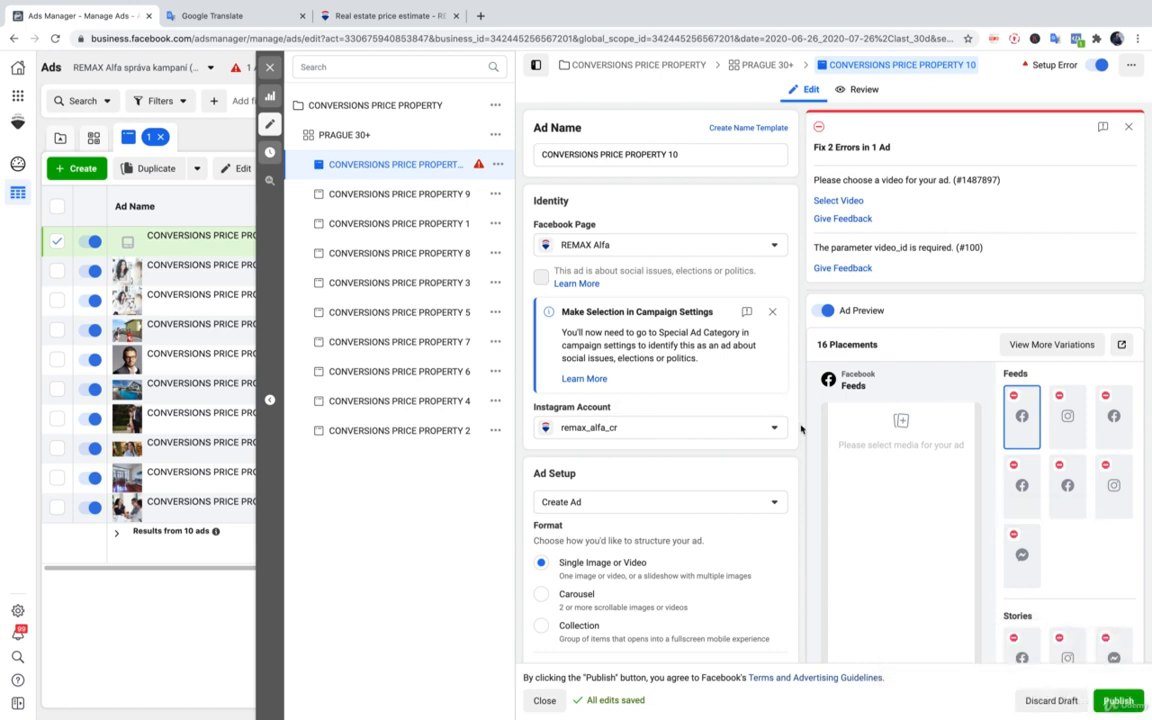
scroll("down", 3)
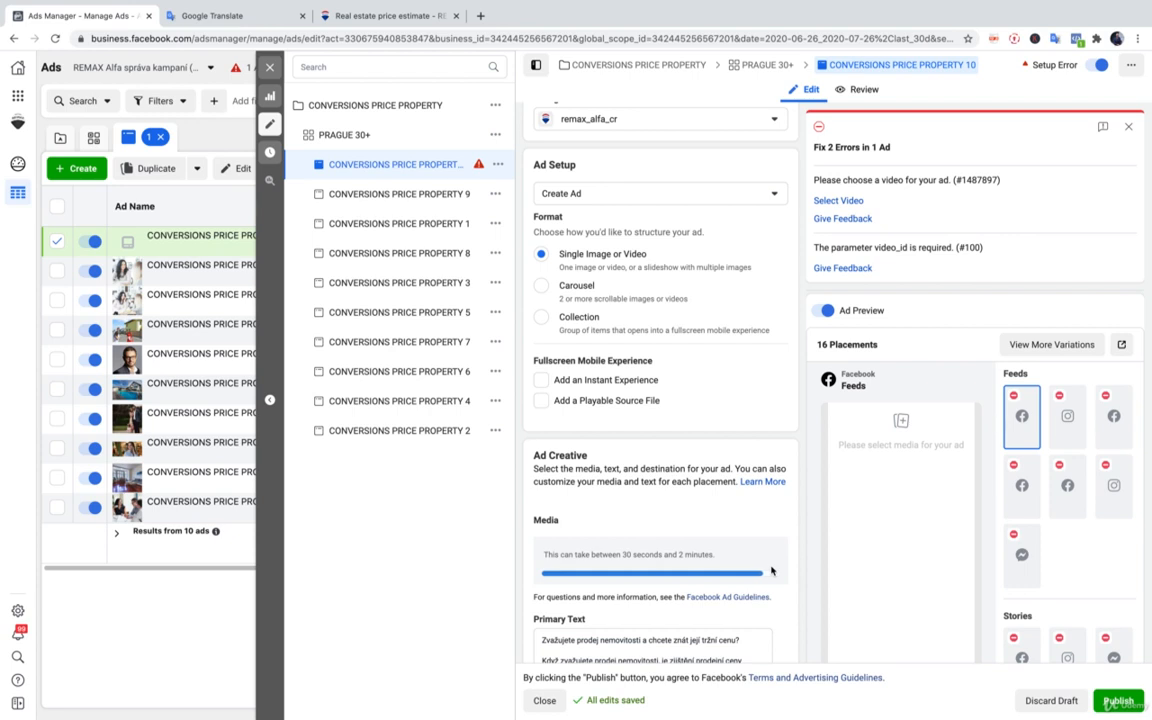
mouse_move(781, 541)
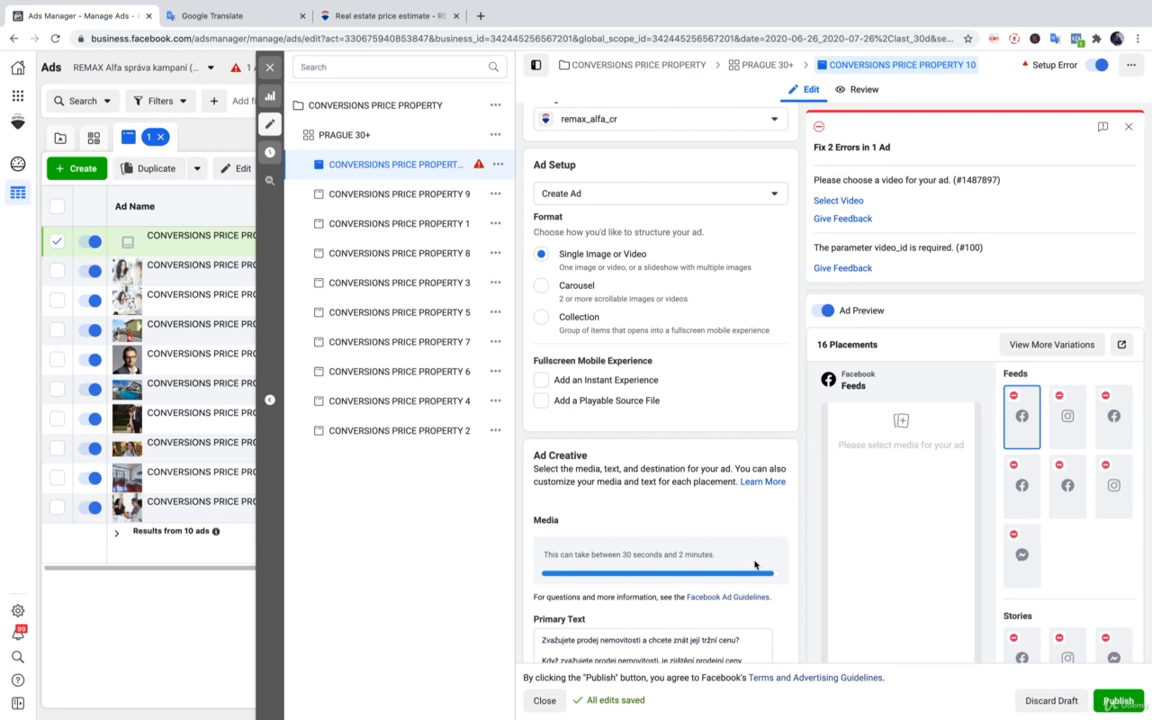
mouse_move(758, 577)
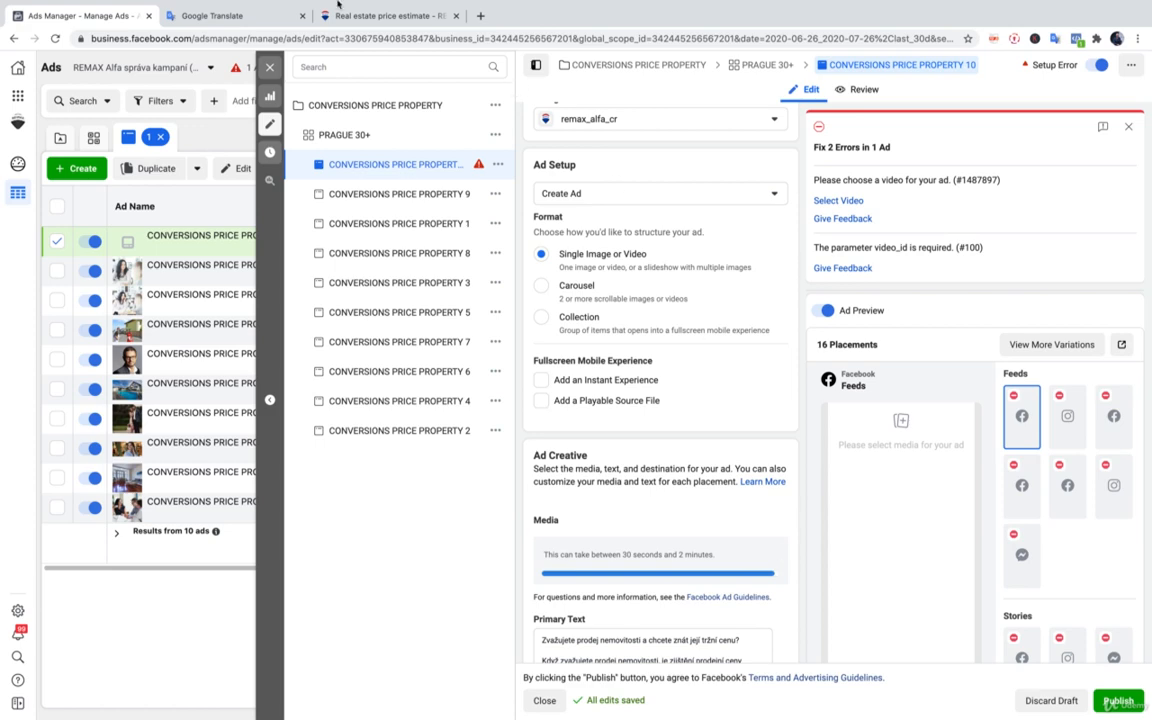
Check the RE/MAX page and Google Translate's English translation, then return to PROPERTY 10
left_click(388, 16)
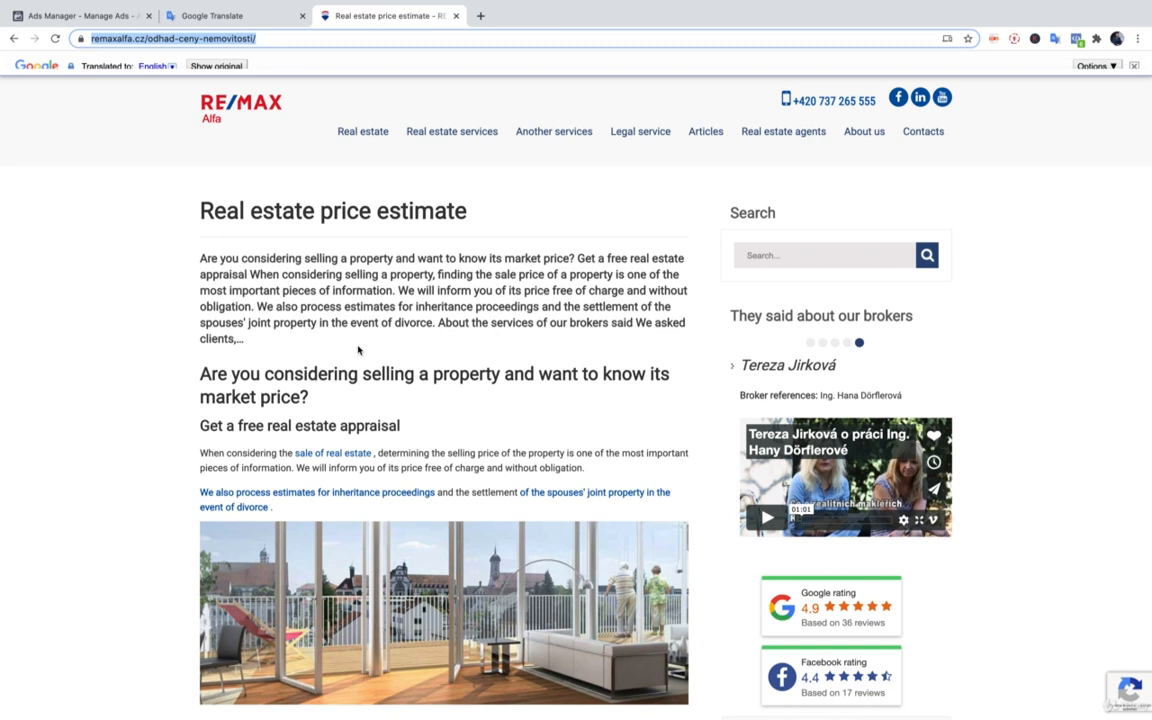
mouse_move(358, 360)
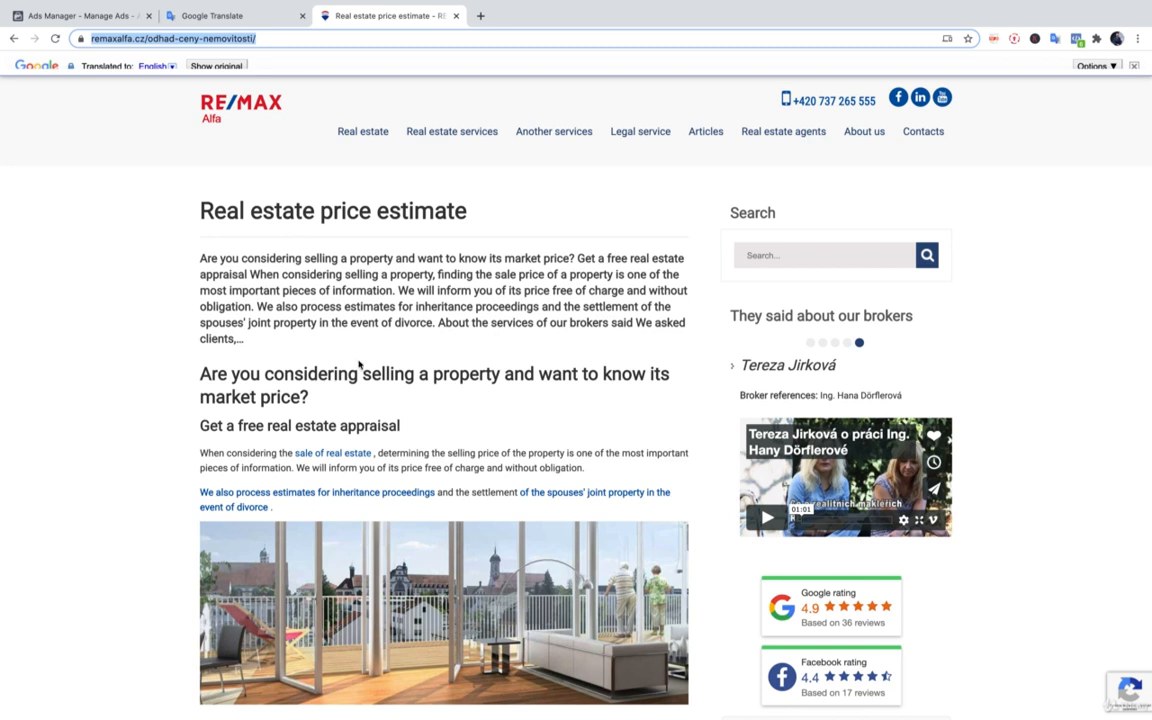
mouse_move(290, 225)
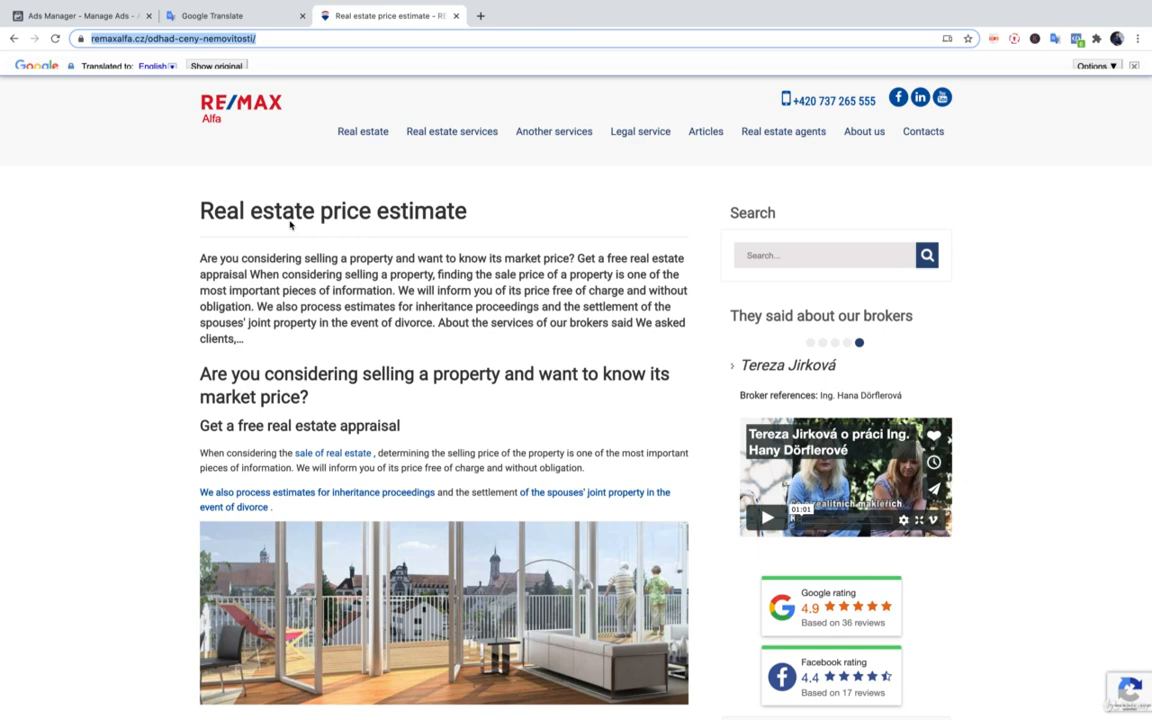
left_click(235, 15)
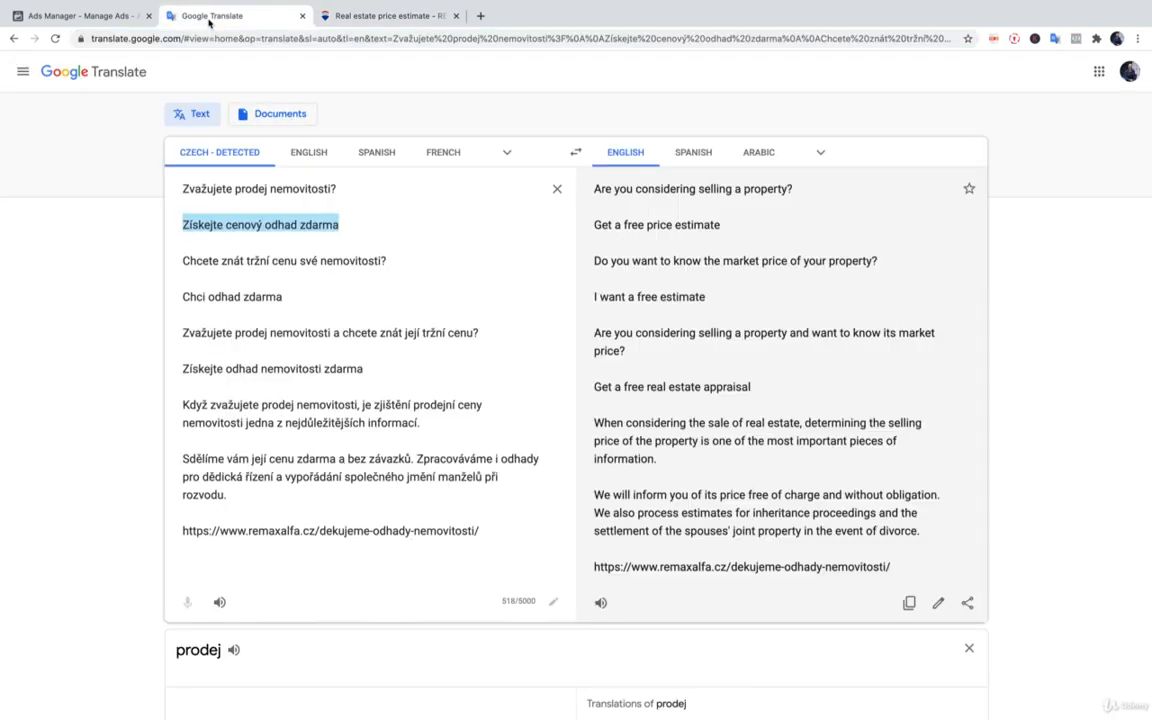
mouse_move(345, 229)
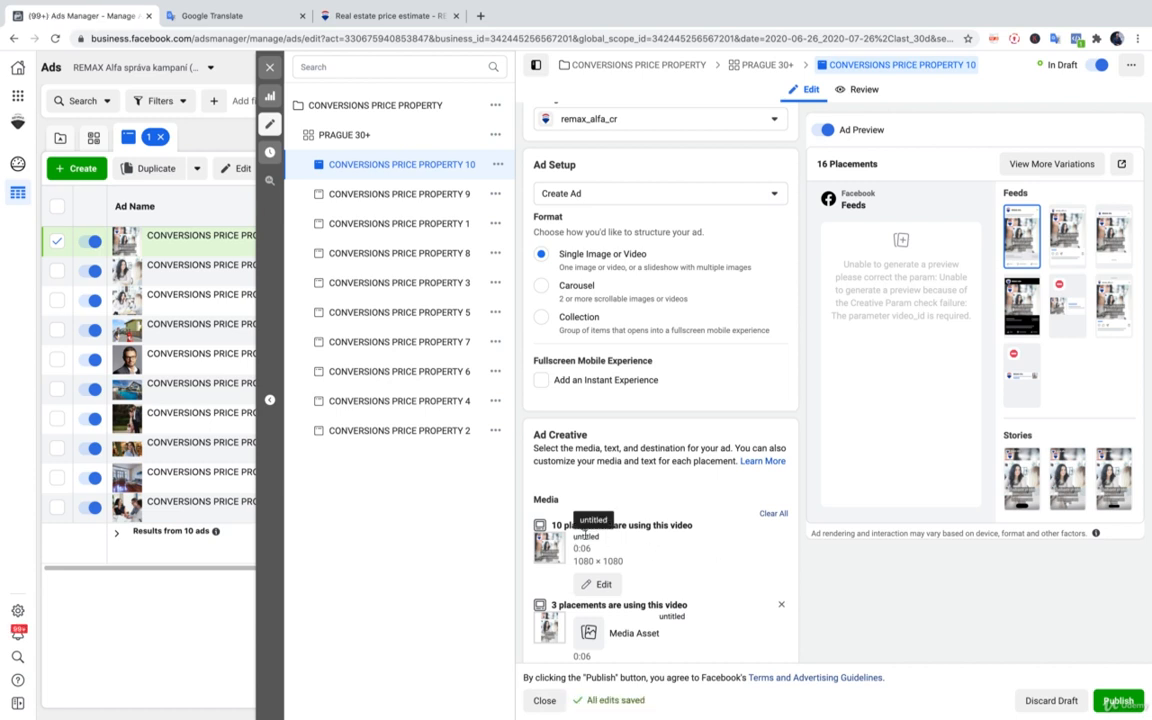
scroll("down", 3)
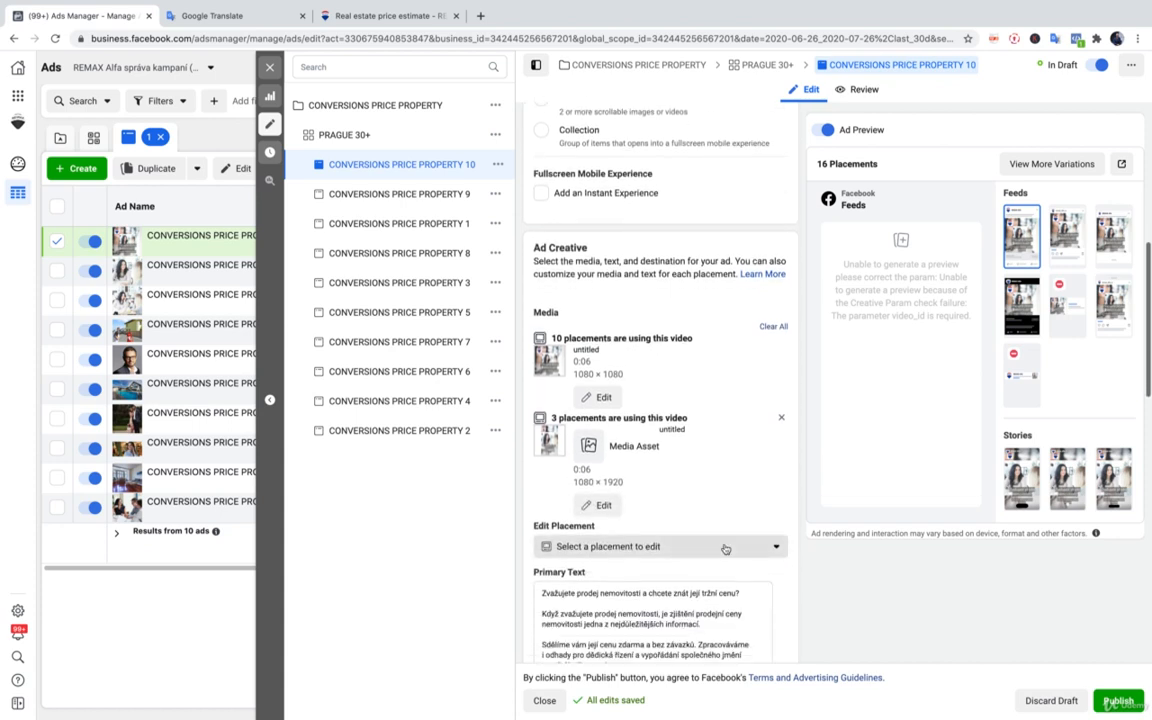
mouse_move(885, 543)
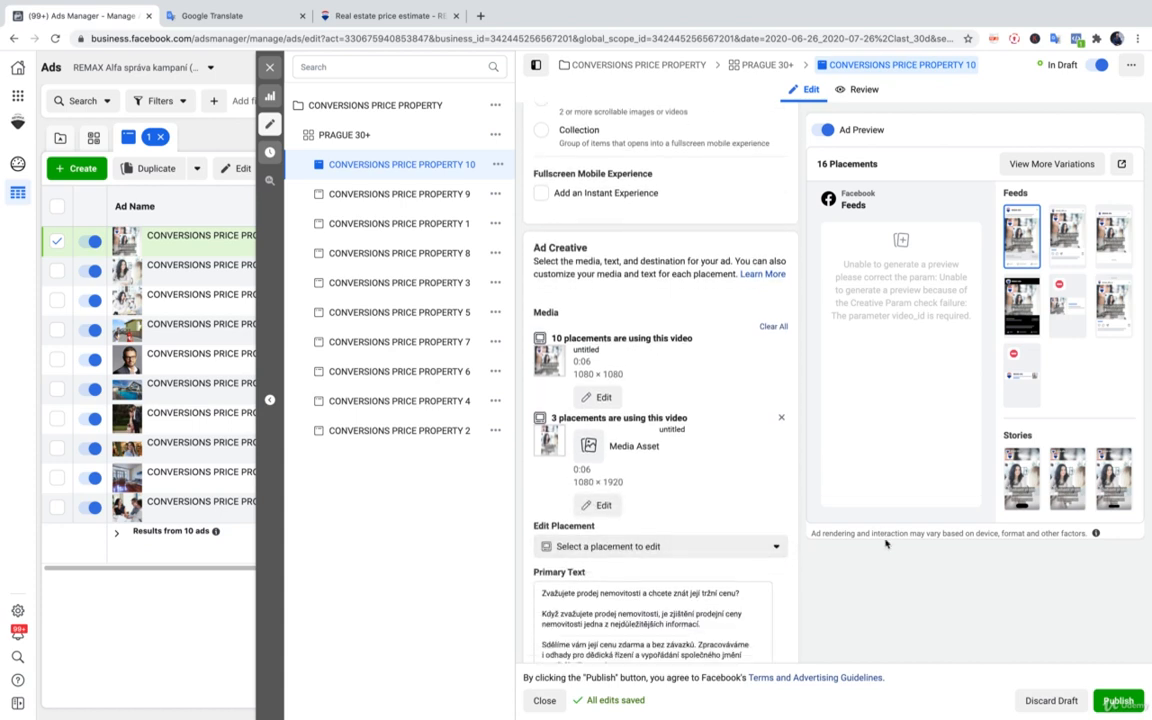
Publish the PROPERTY 10 ad so it goes into review
left_click(1118, 700)
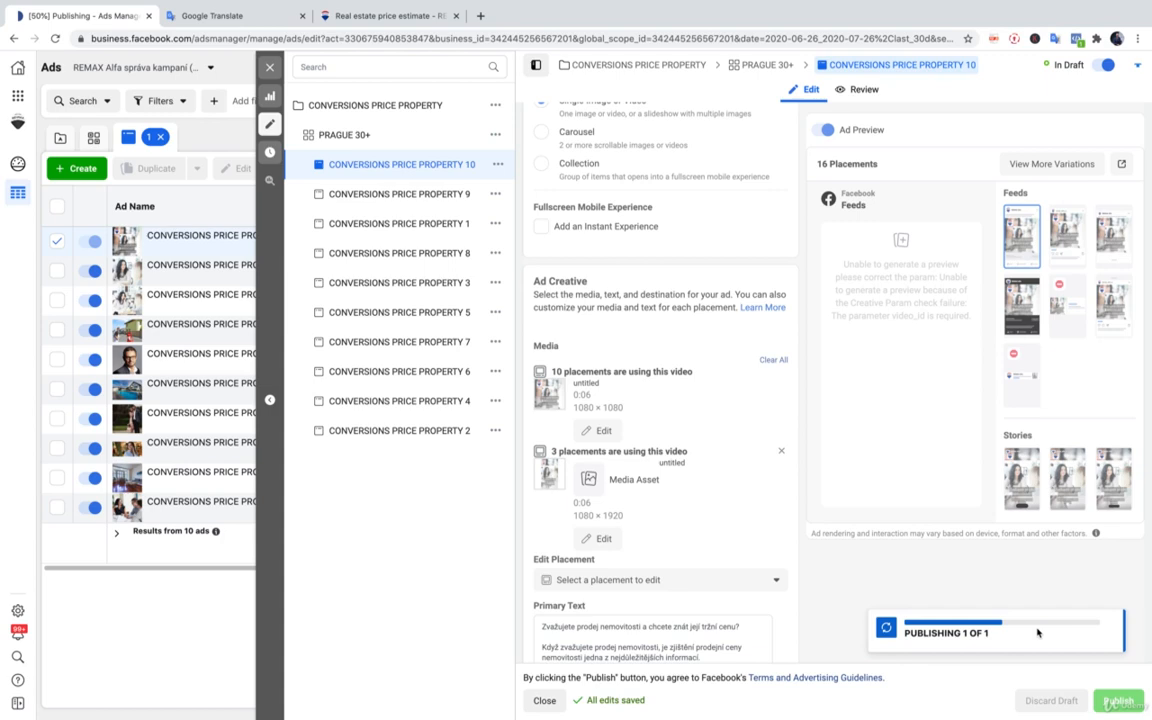
mouse_move(1005, 560)
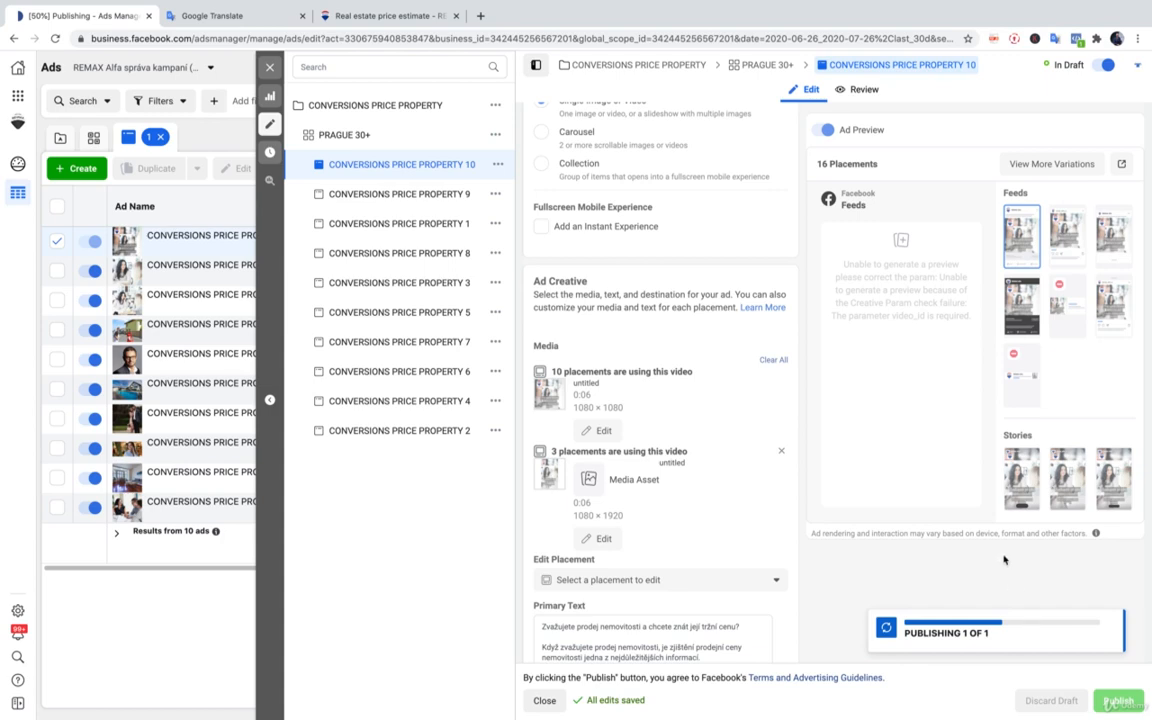
left_click(1118, 700)
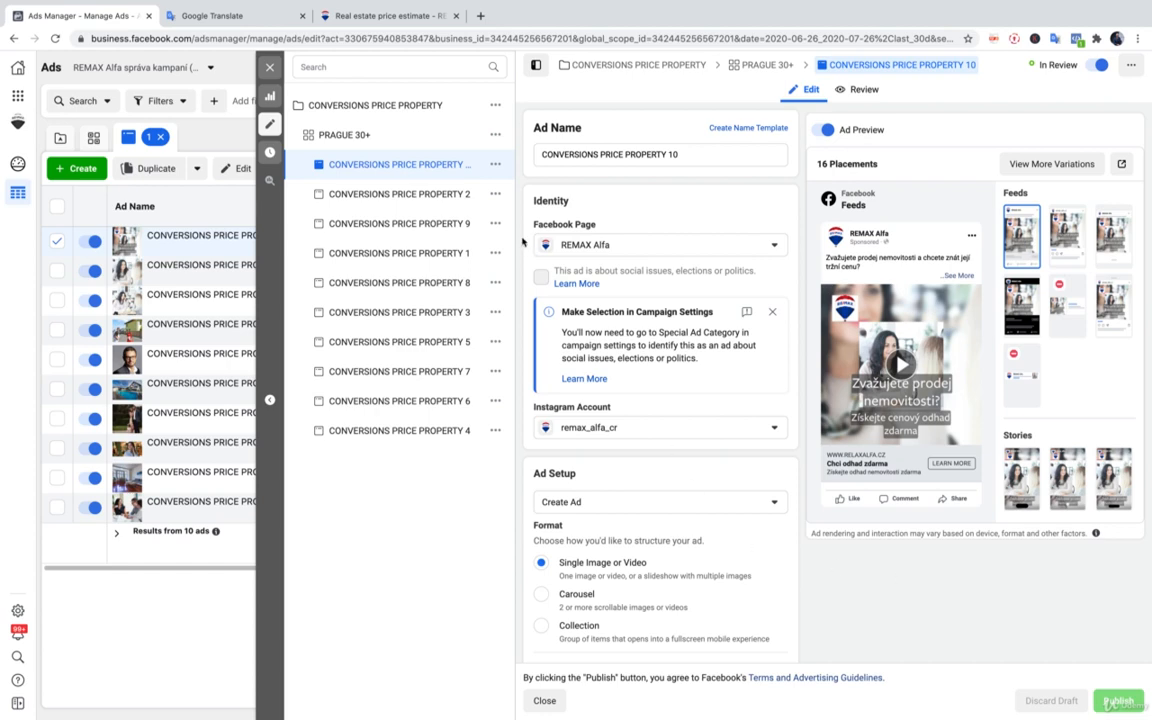
Duplicate PROPERTY 1 in its campaign and rename the copy CONVERSIONS PRICE PROPERTY 11
left_click(496, 253)
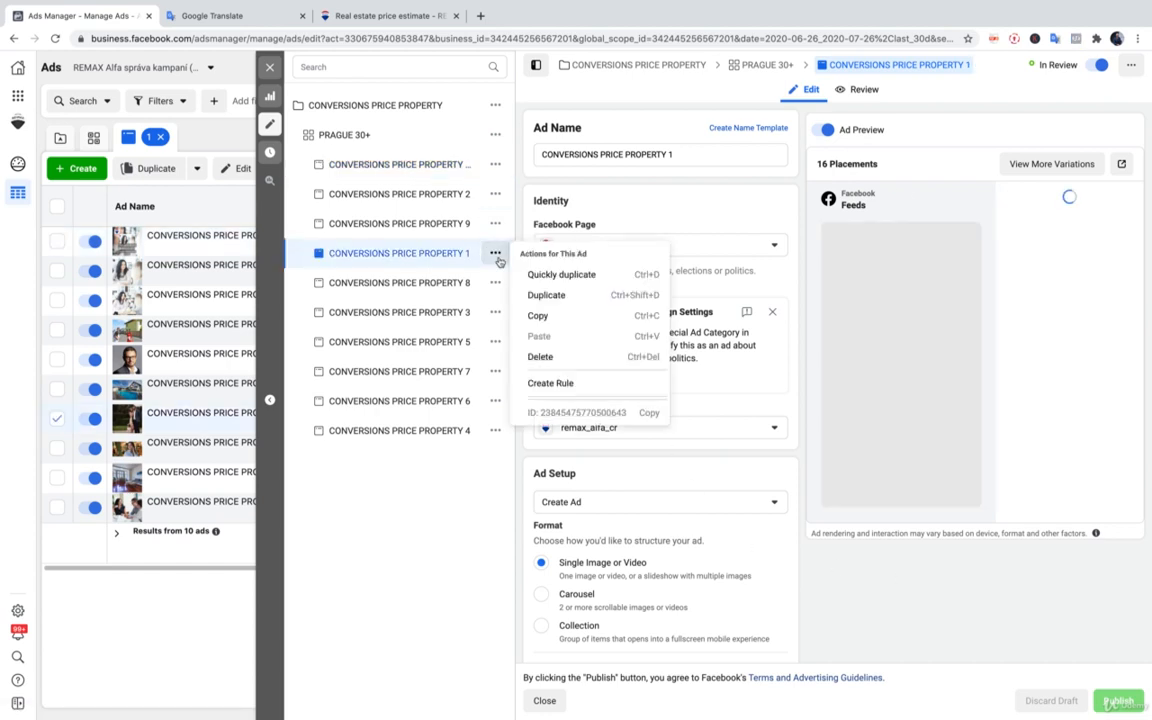
left_click(547, 294)
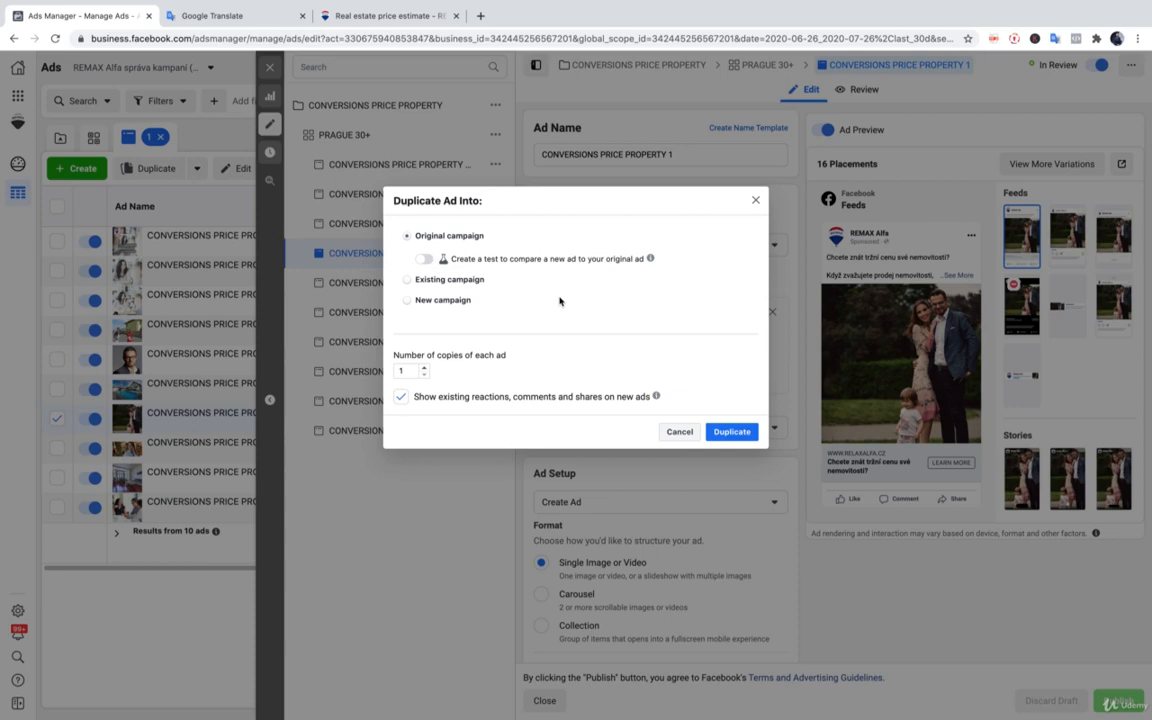
mouse_move(780, 436)
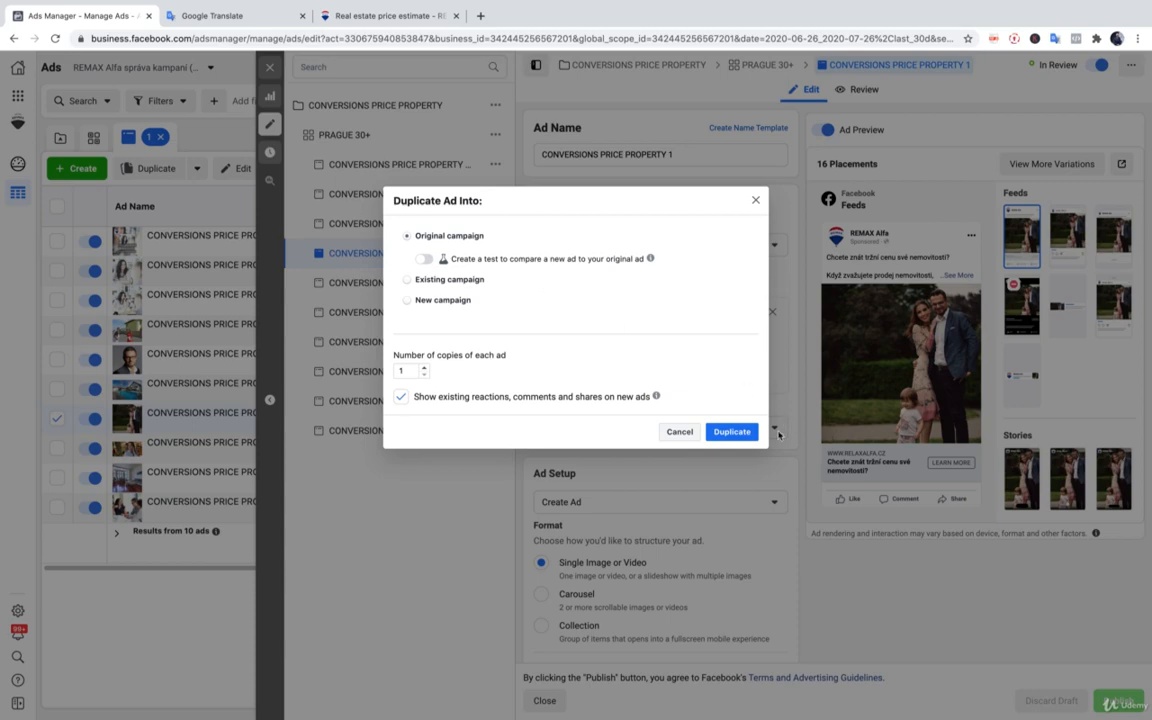
left_click(731, 431)
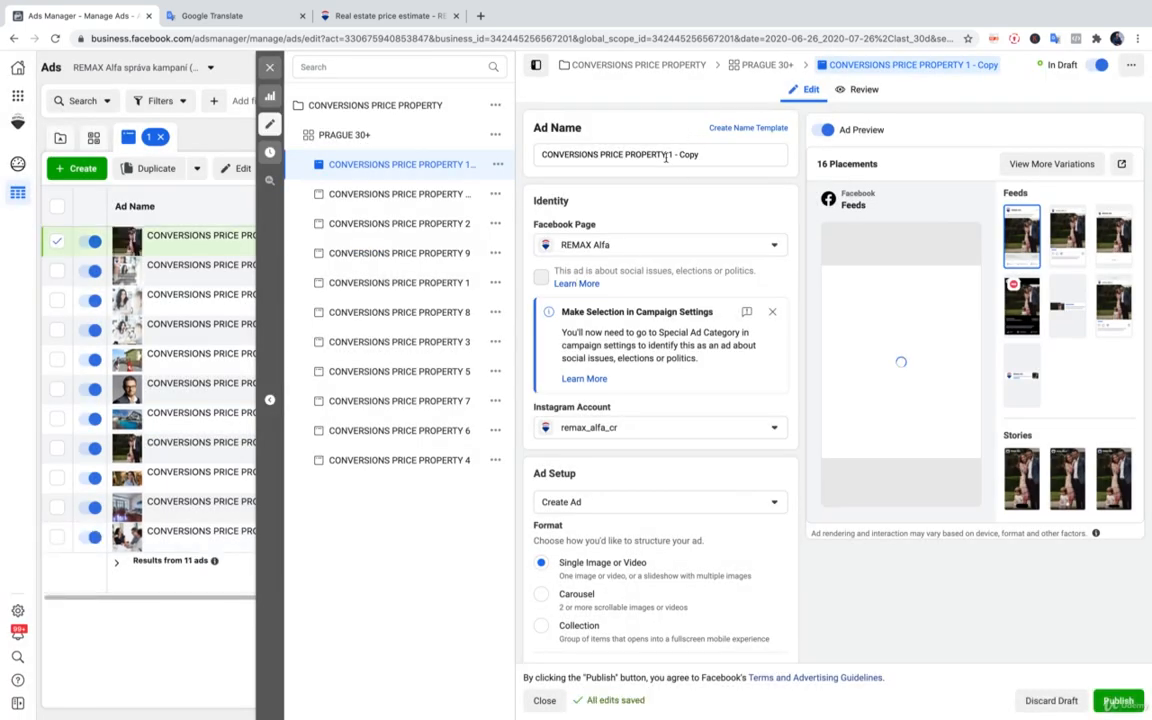
double_click(688, 154)
type("1")
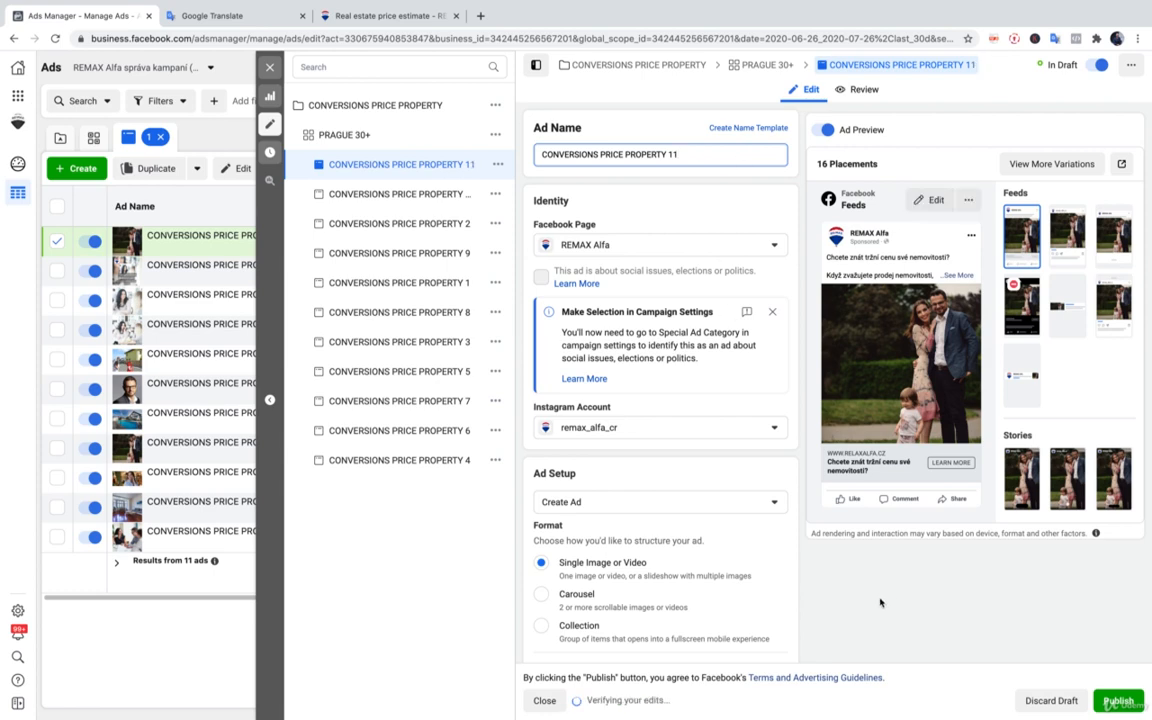
scroll("down", 3)
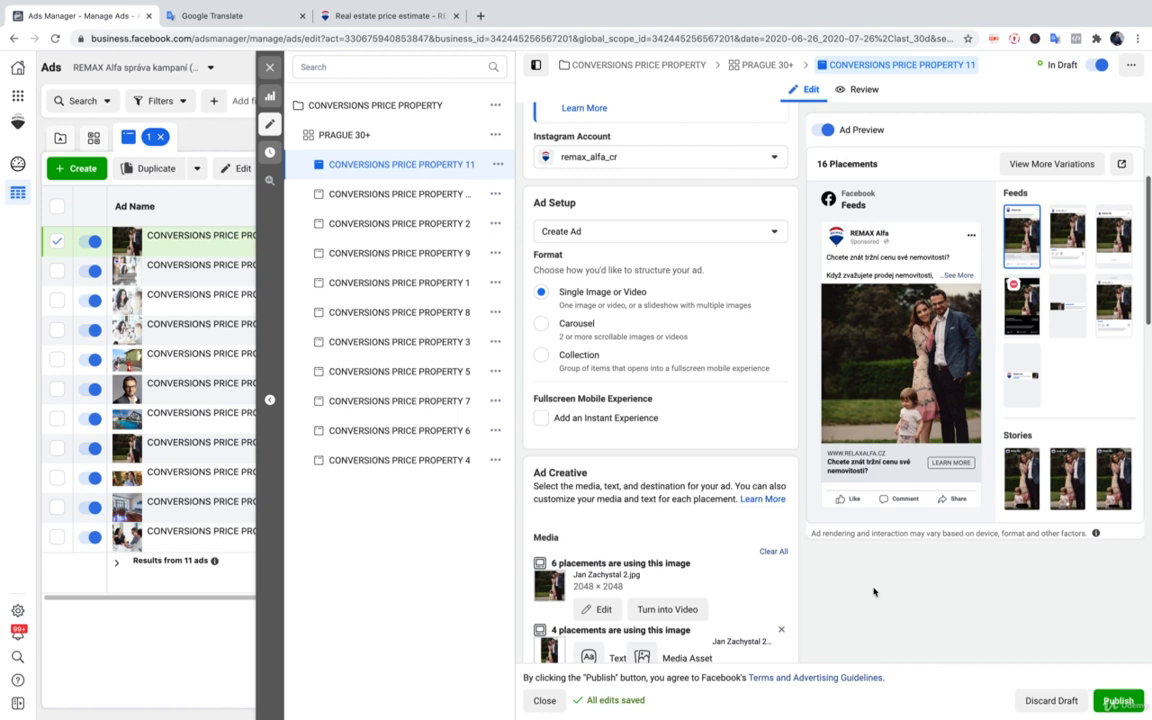
Turn the PROPERTY 11 image into a Showcase a Square Image video and start customizing
scroll("down", 3)
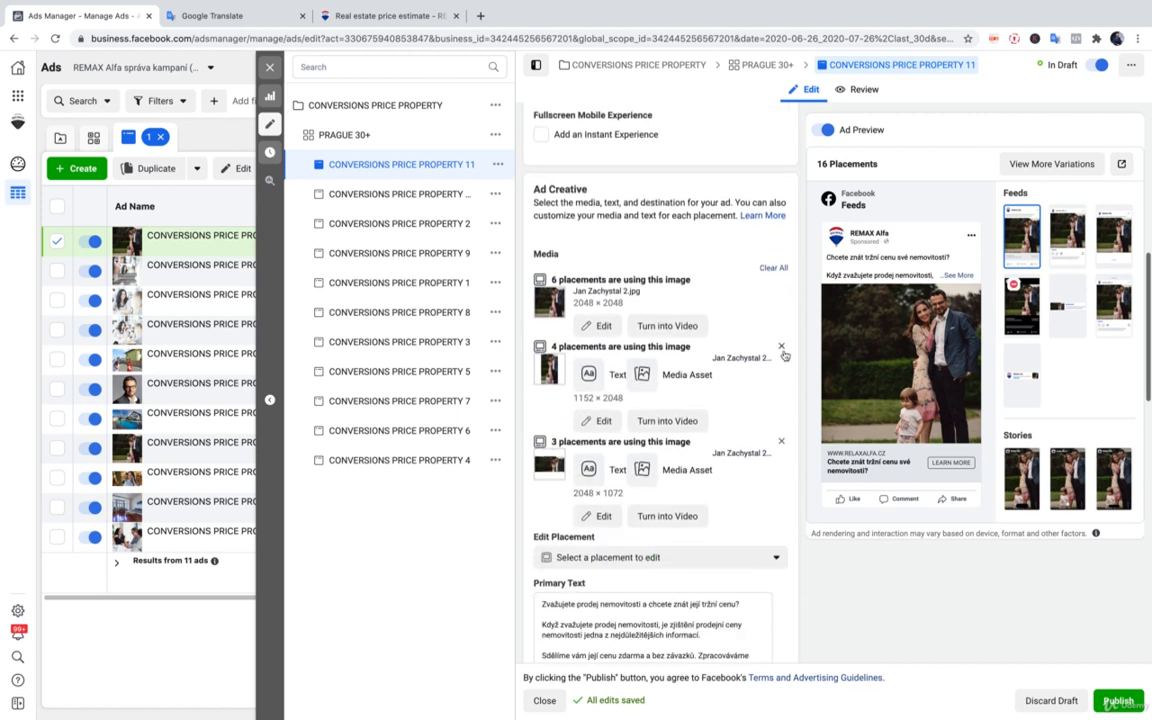
mouse_move(784, 445)
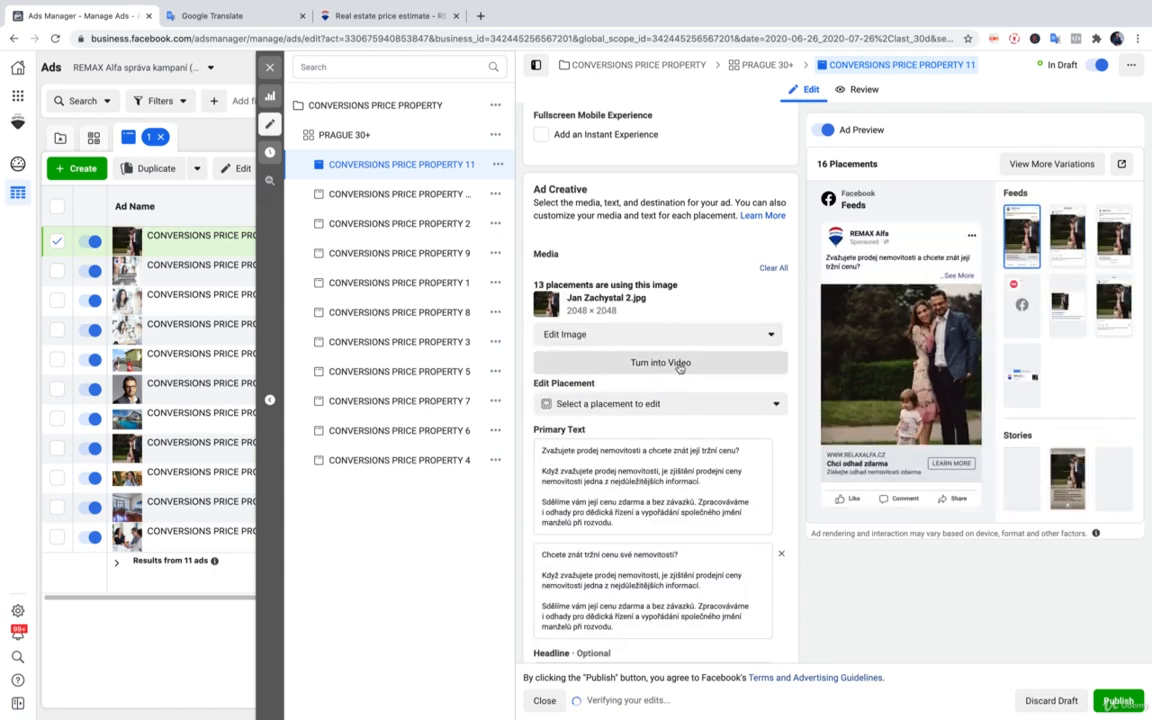
left_click(659, 362)
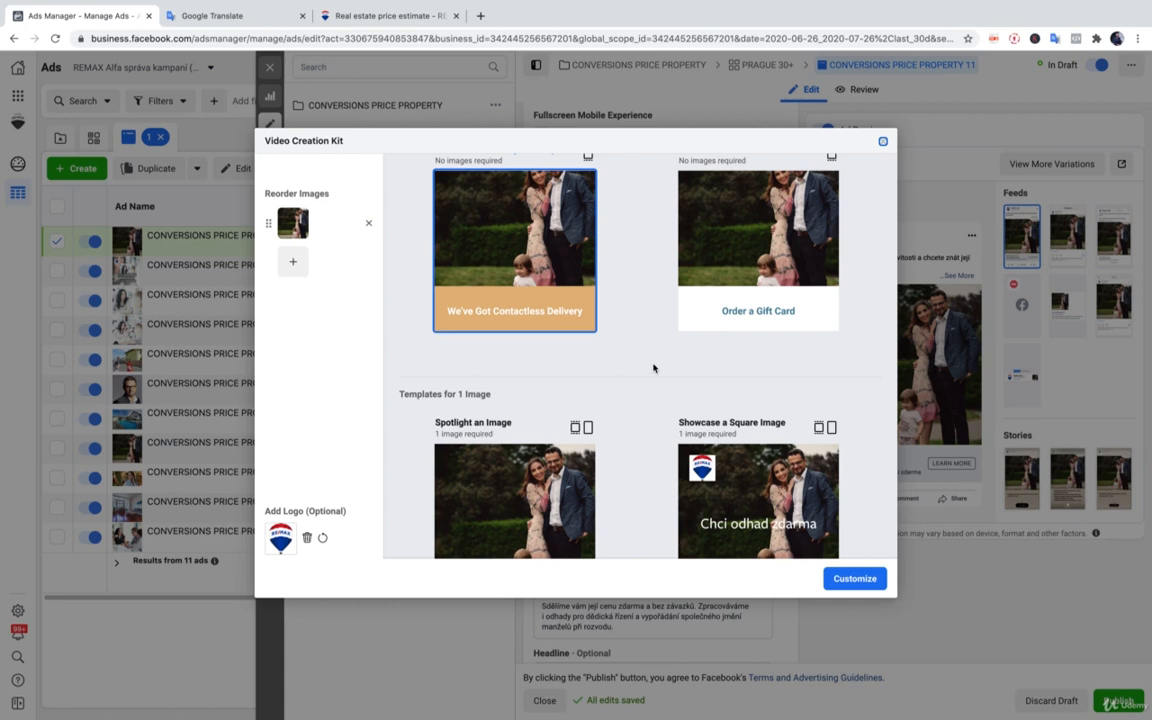
scroll("down", 3)
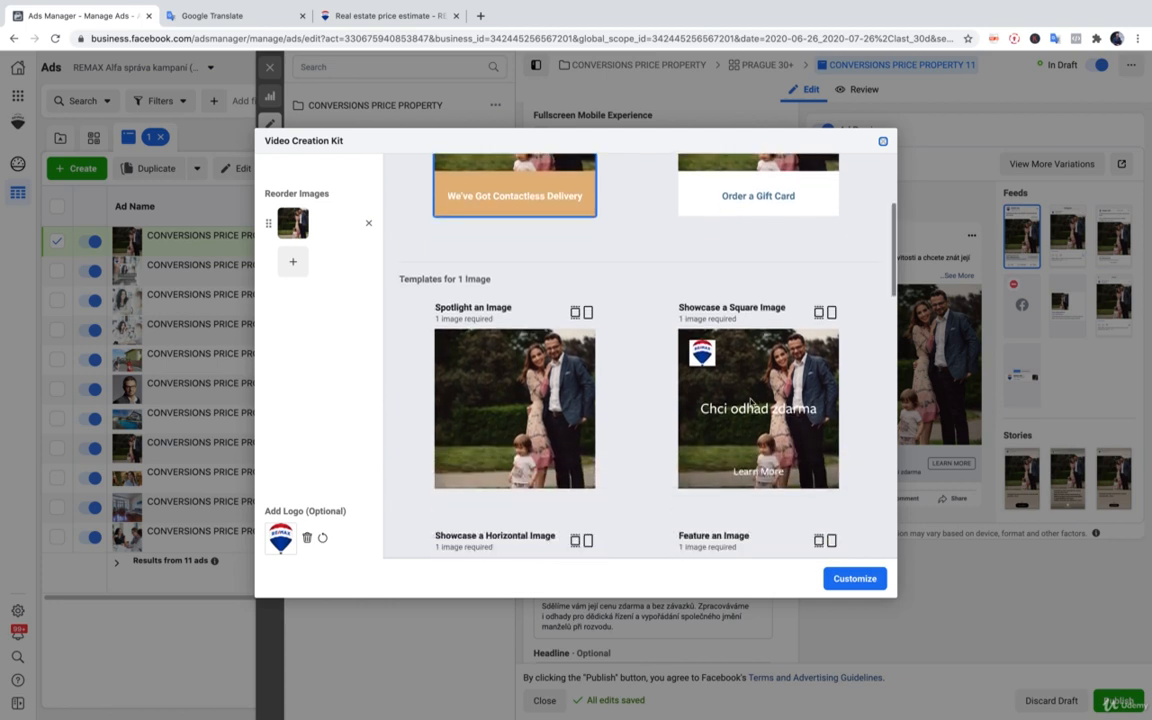
mouse_move(755, 405)
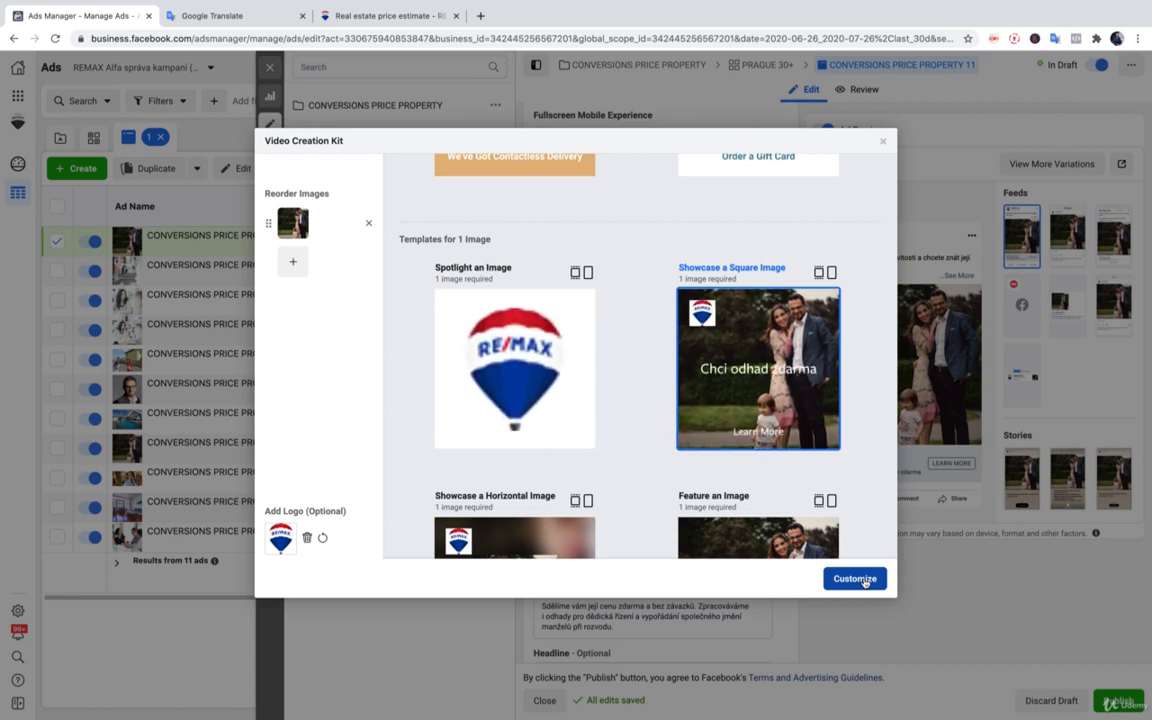
left_click(854, 578)
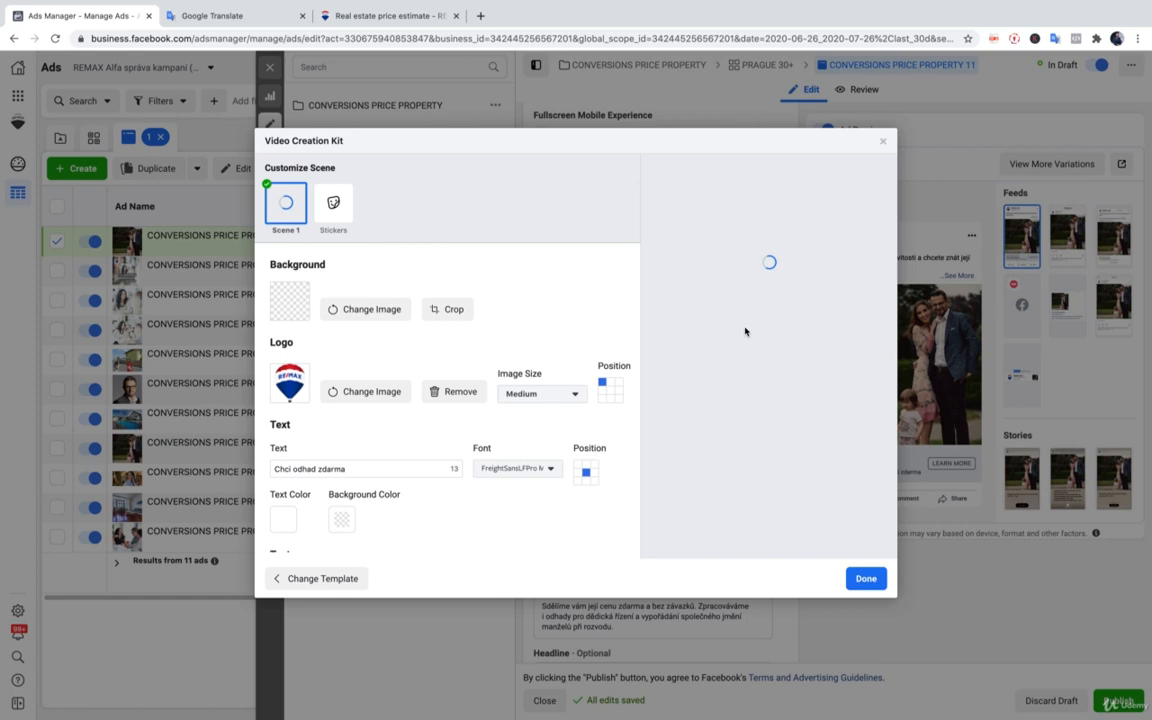
mouse_move(558, 304)
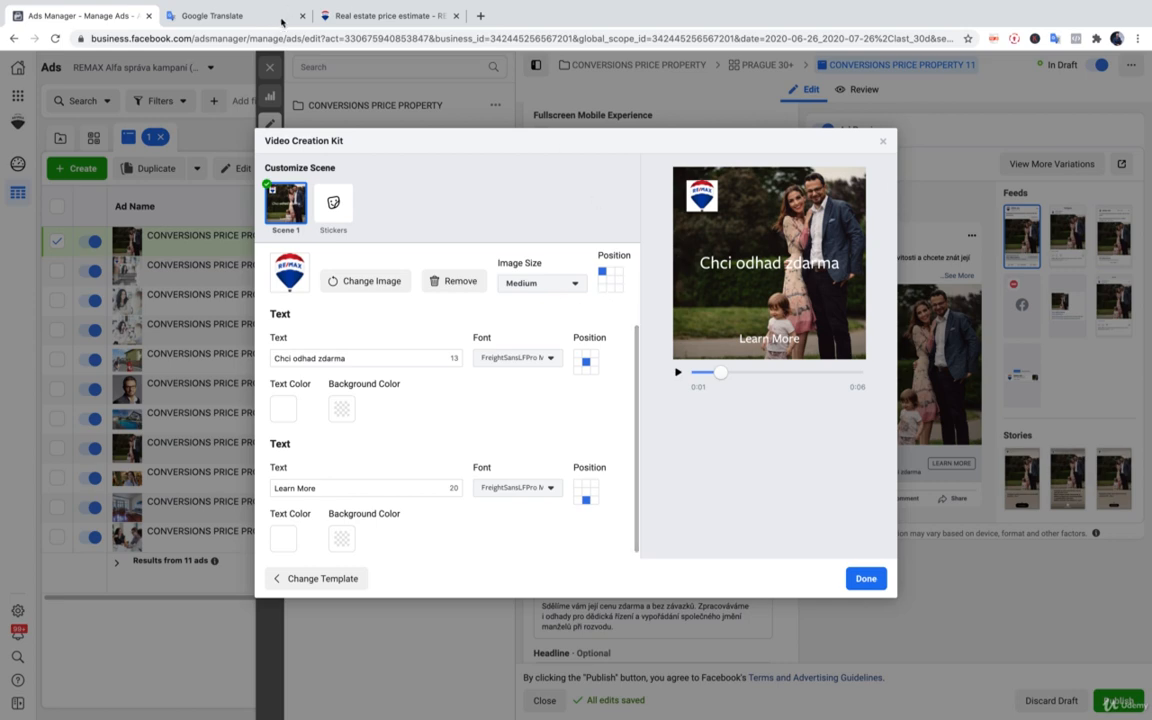
Set the overlays to 'Zvažujete prodej nemovitostí?' and 'Získejte cenový odhad zdarma', then finish
left_click(235, 15)
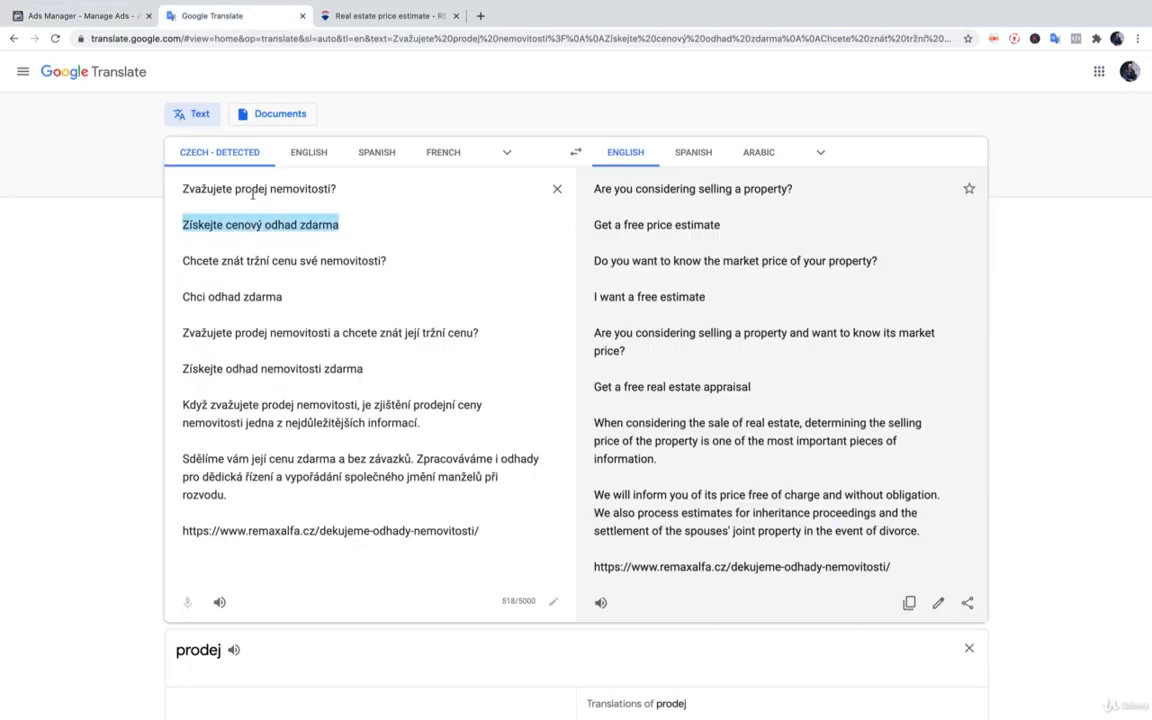
right_click(262, 189)
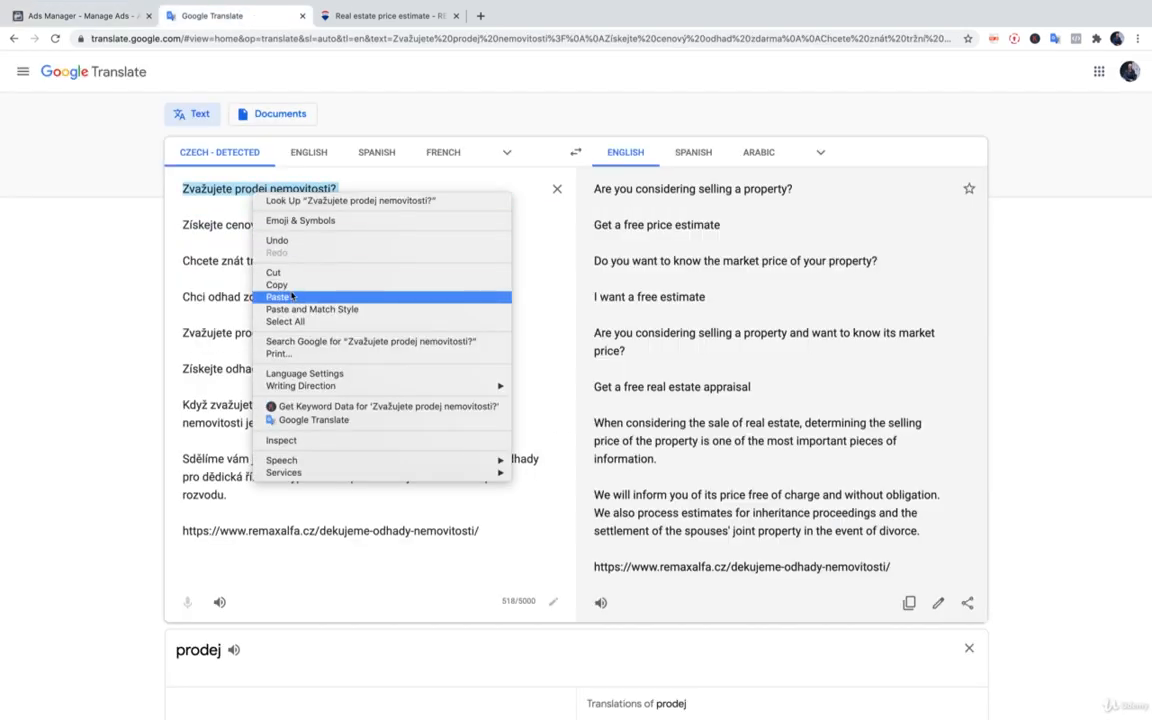
left_click(80, 15)
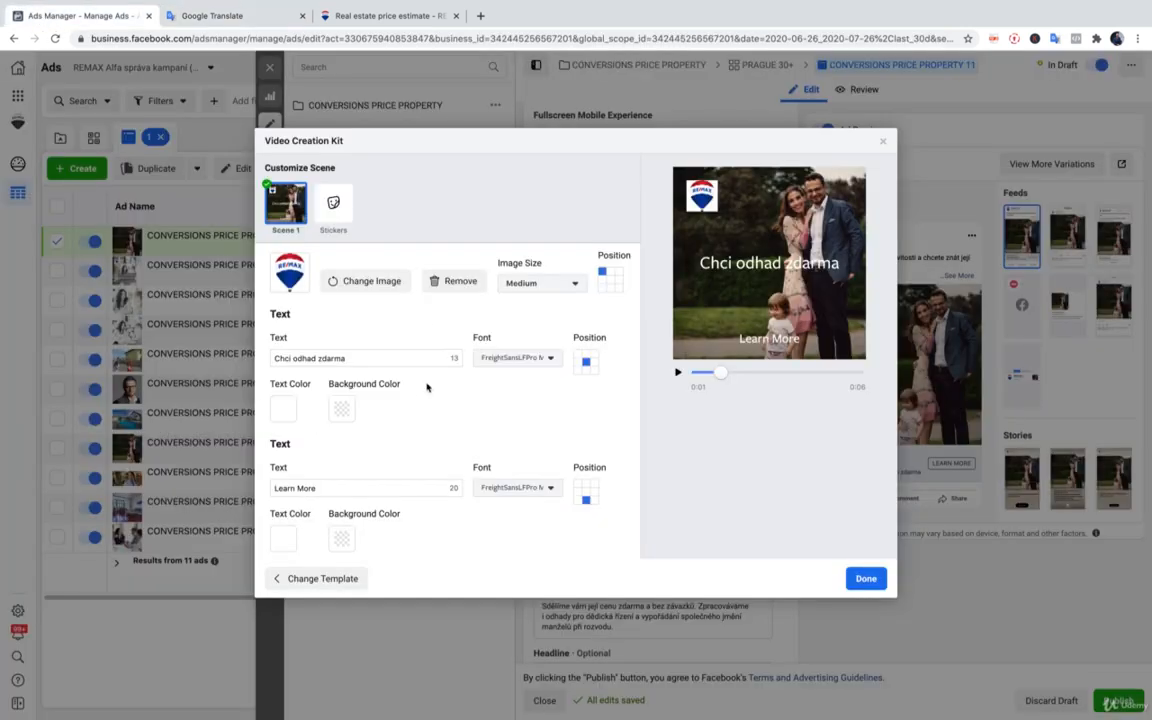
type("Zvažujete prodej nemovitostí?")
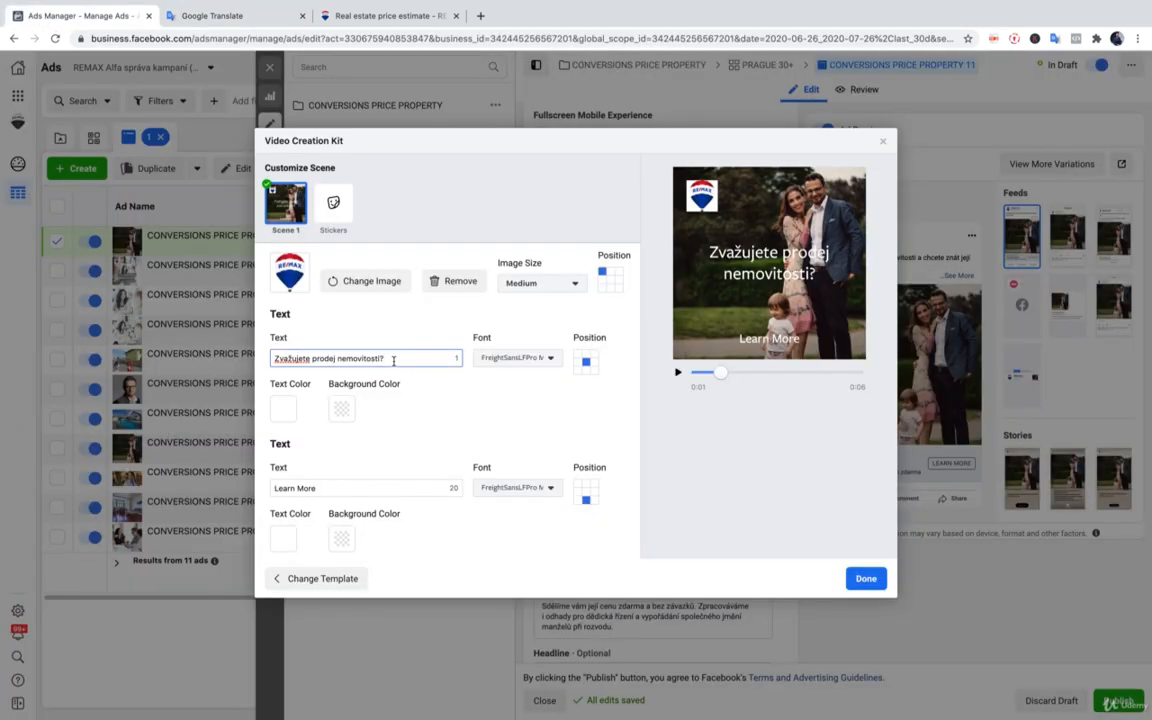
left_click(230, 15)
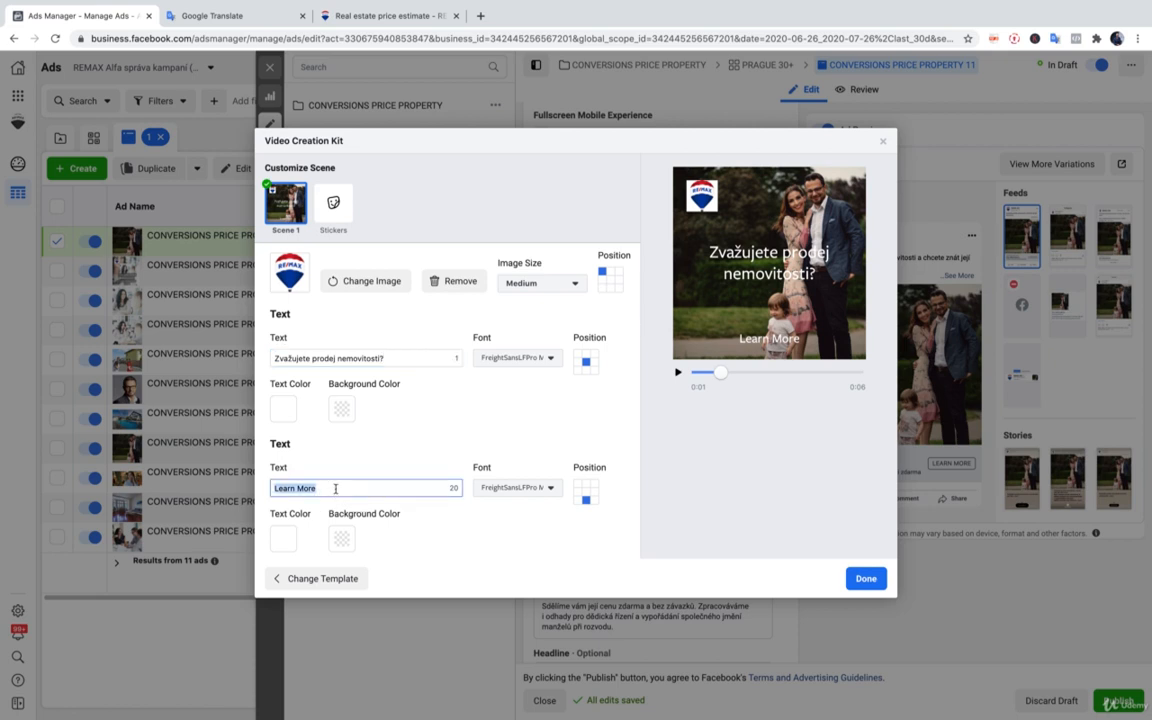
type("Získejte cenový odhad zdarma")
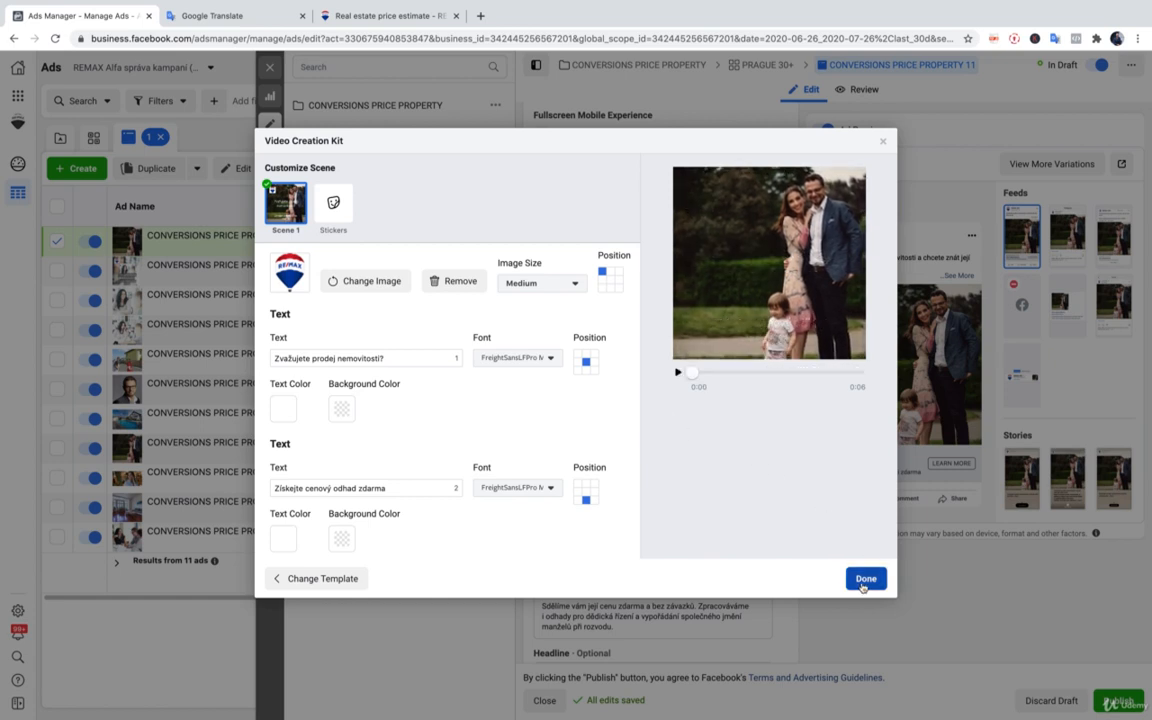
left_click(864, 578)
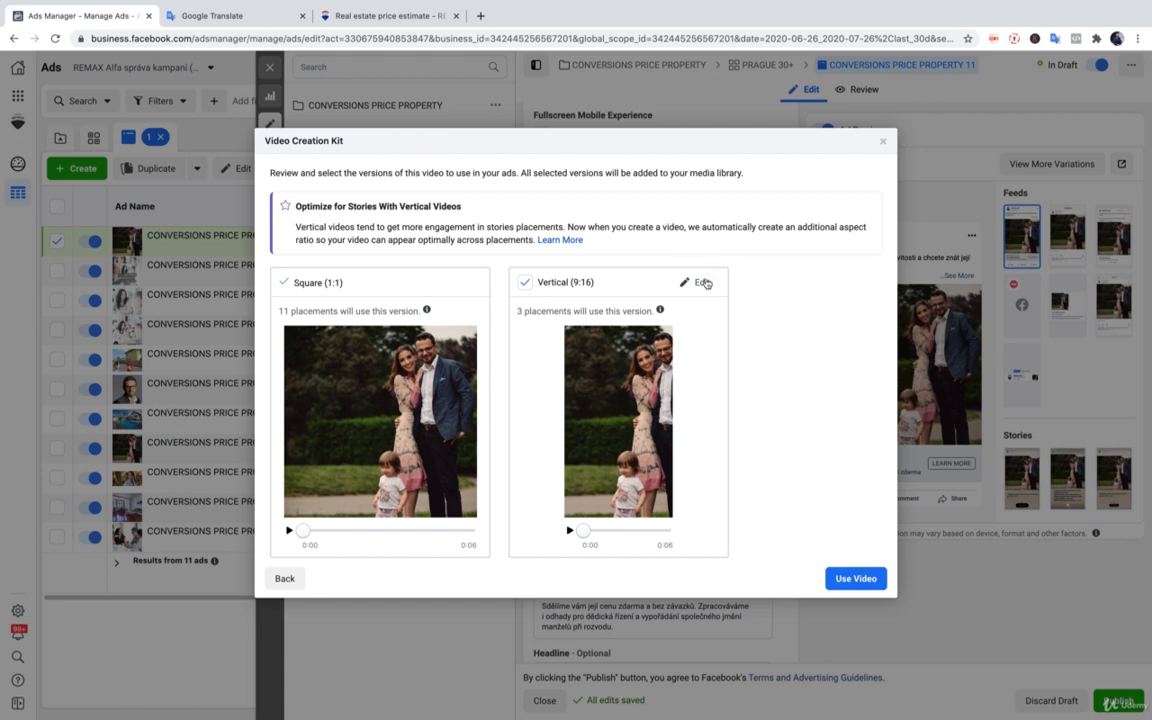
Re-crop the background photo of the Vertical (9:16) version and finish editing
left_click(684, 282)
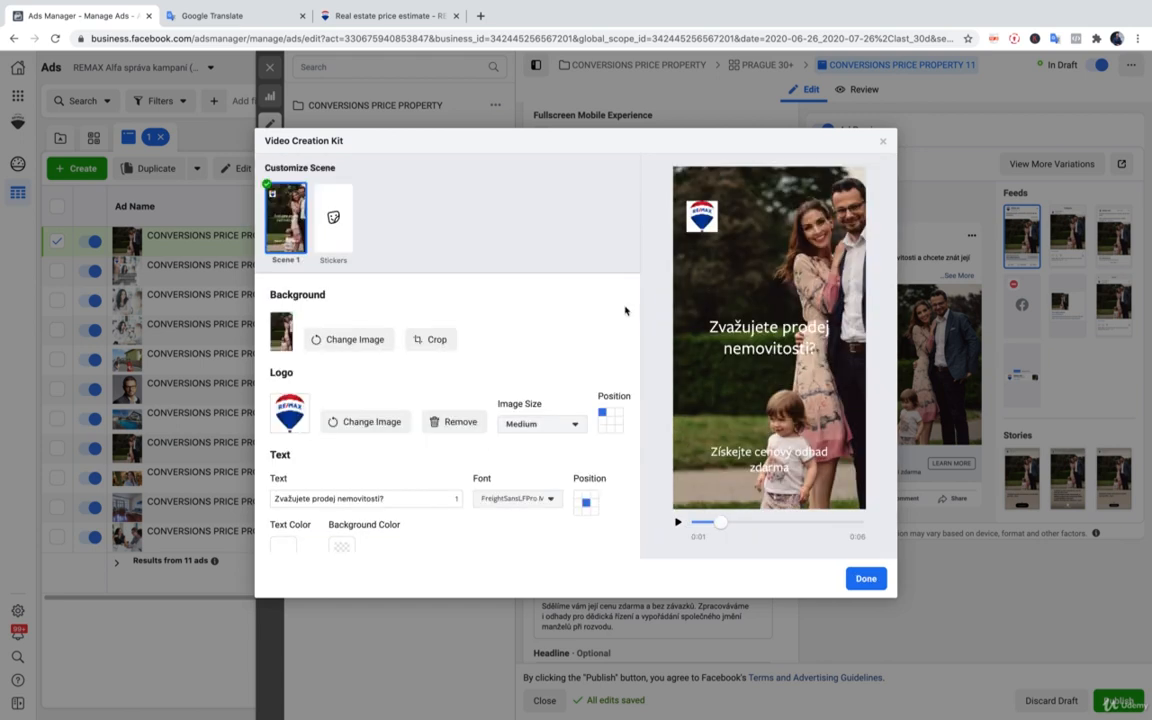
left_click(430, 339)
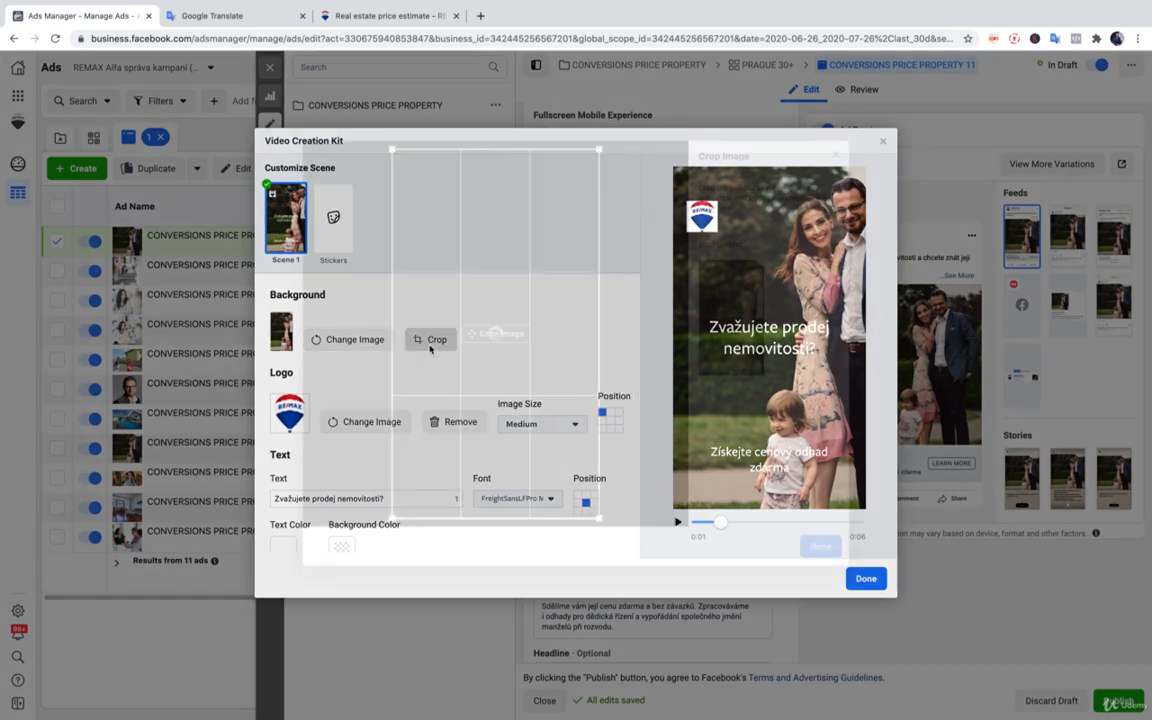
left_click(431, 339)
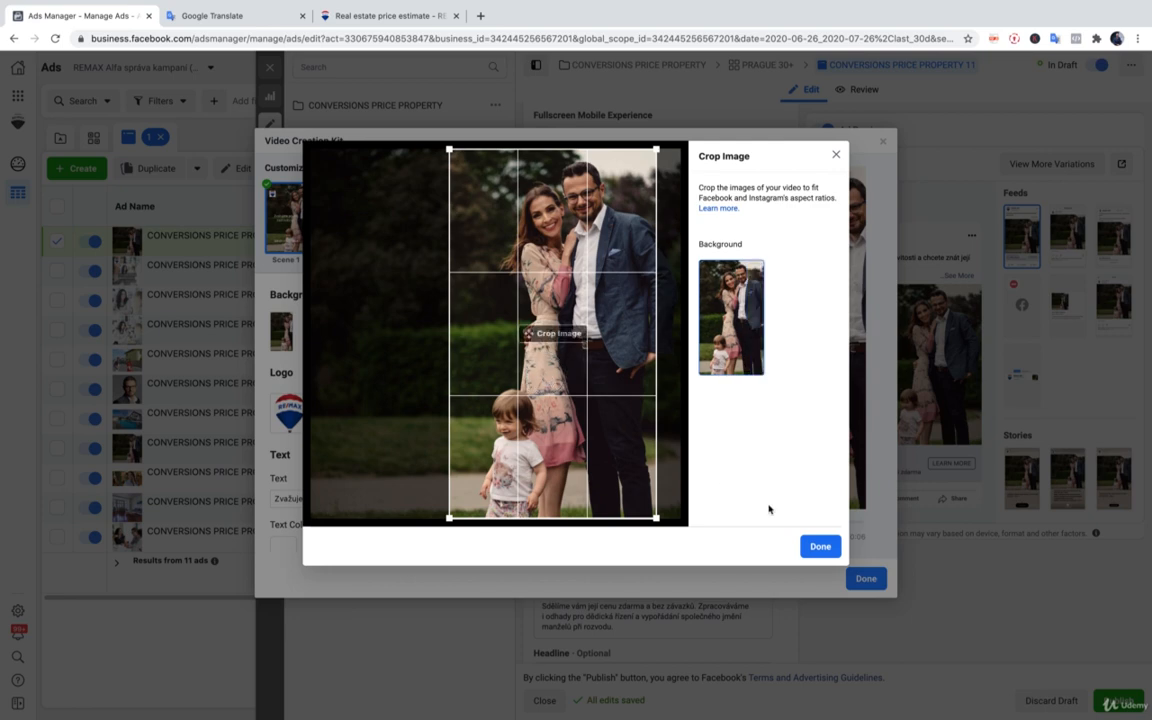
left_click(819, 546)
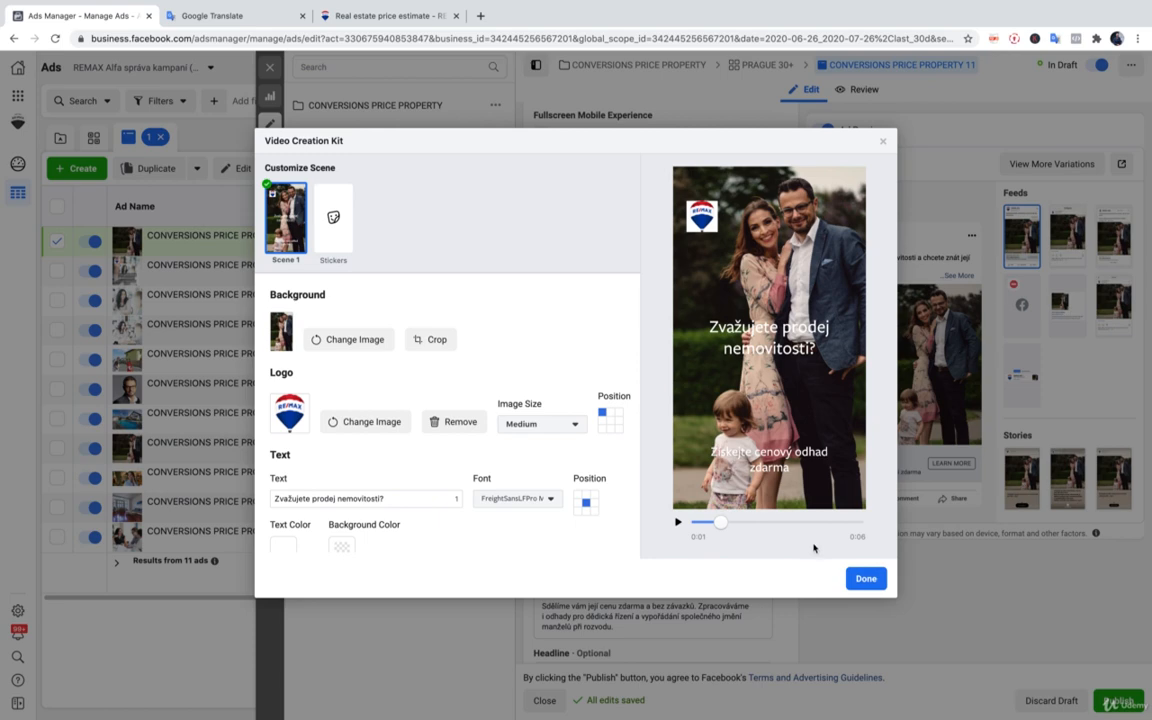
left_click(865, 578)
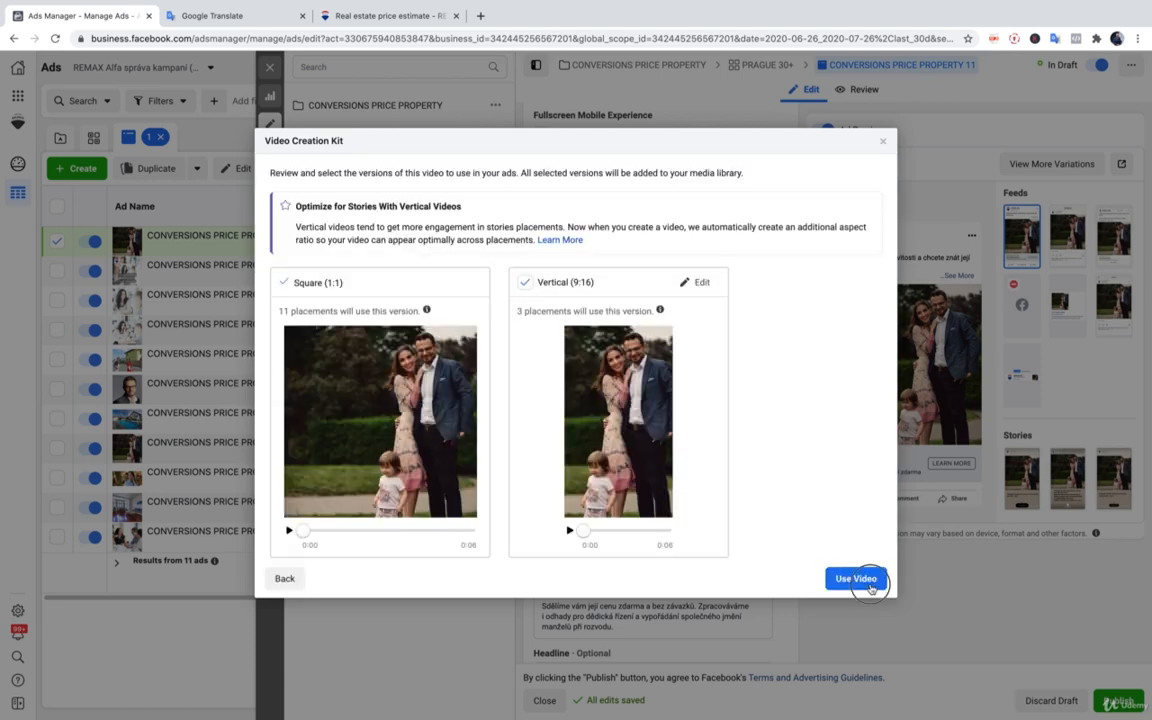
Apply both generated videos, square and vertical, to the PROPERTY 11 ad's media
left_click(855, 578)
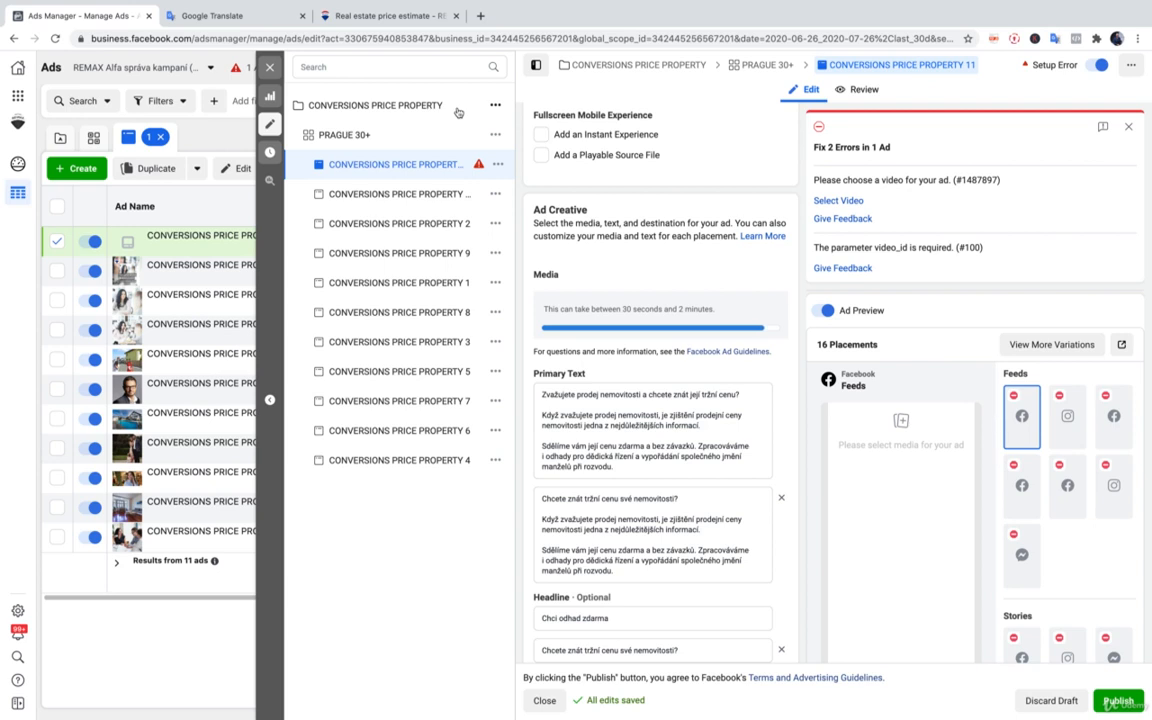
mouse_move(413, 463)
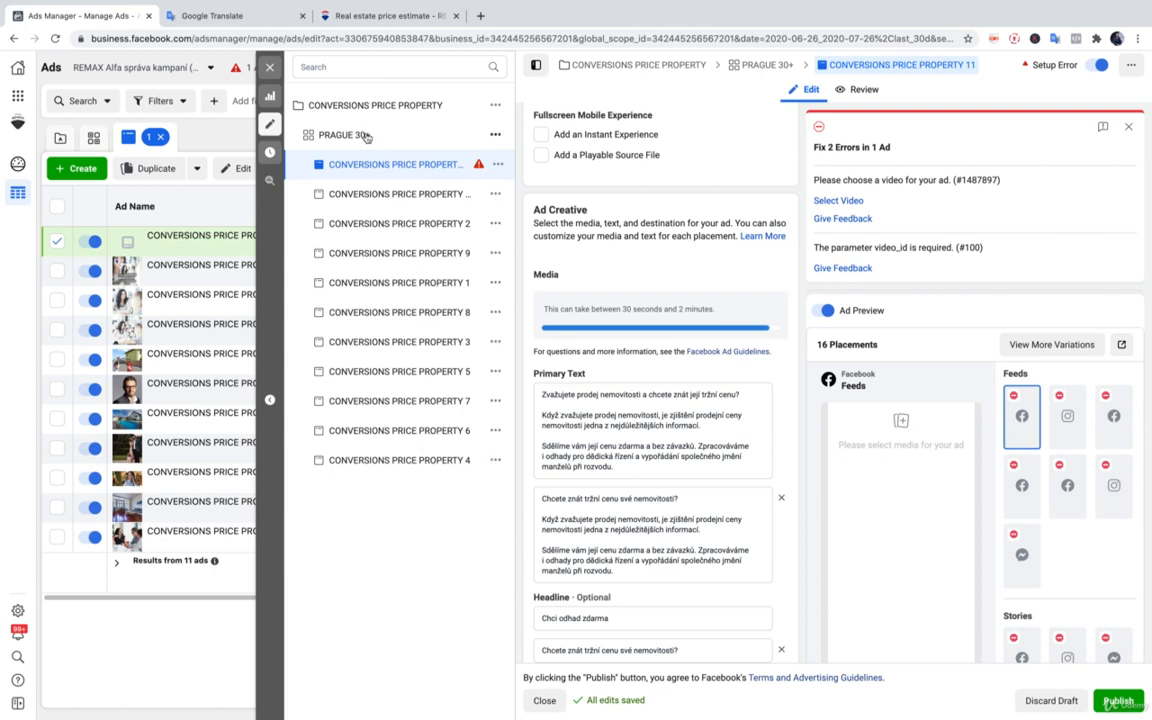
mouse_move(377, 164)
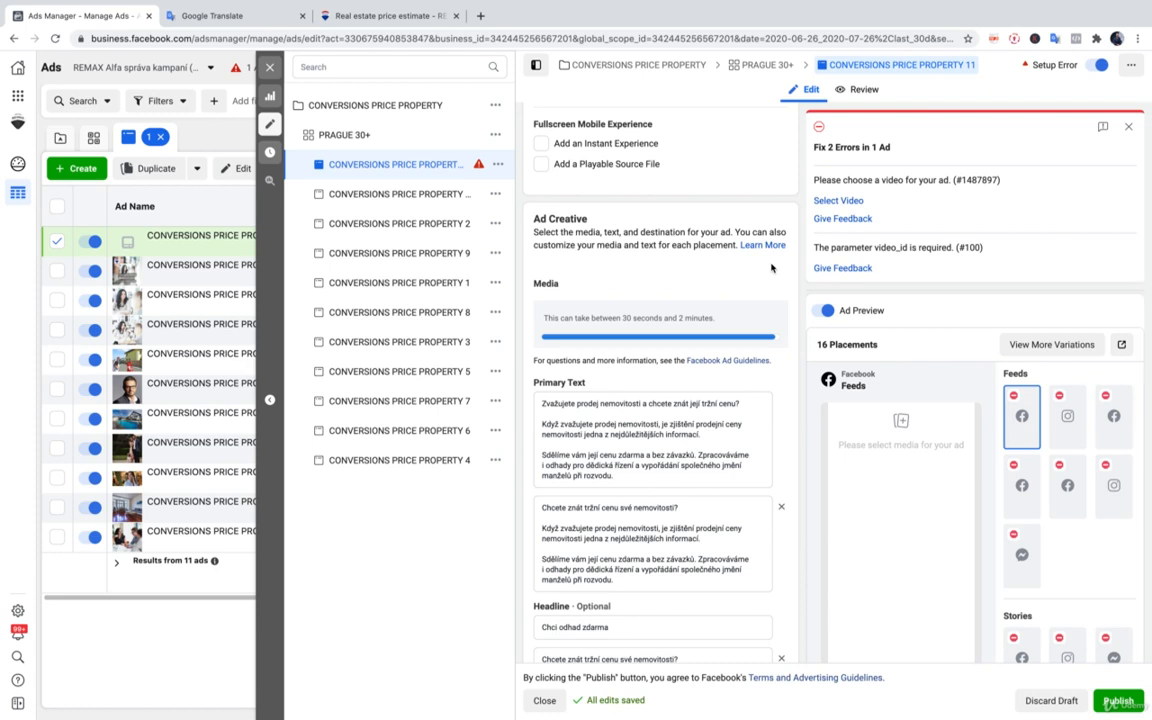
mouse_move(882, 167)
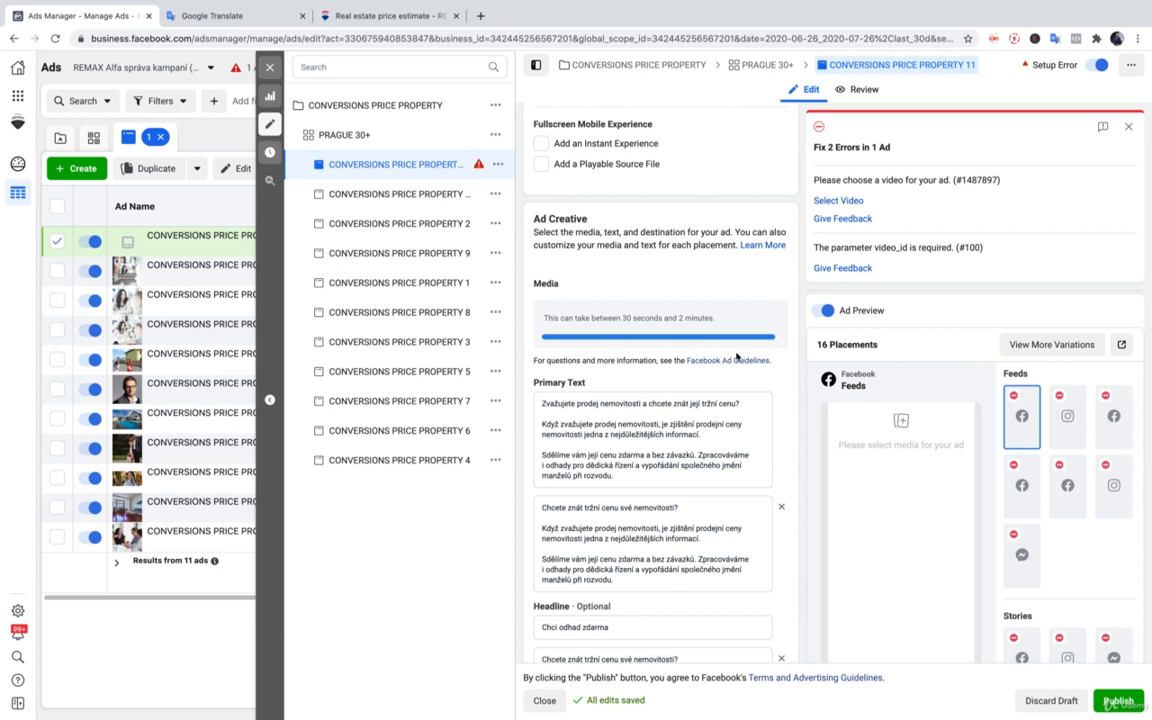
mouse_move(775, 350)
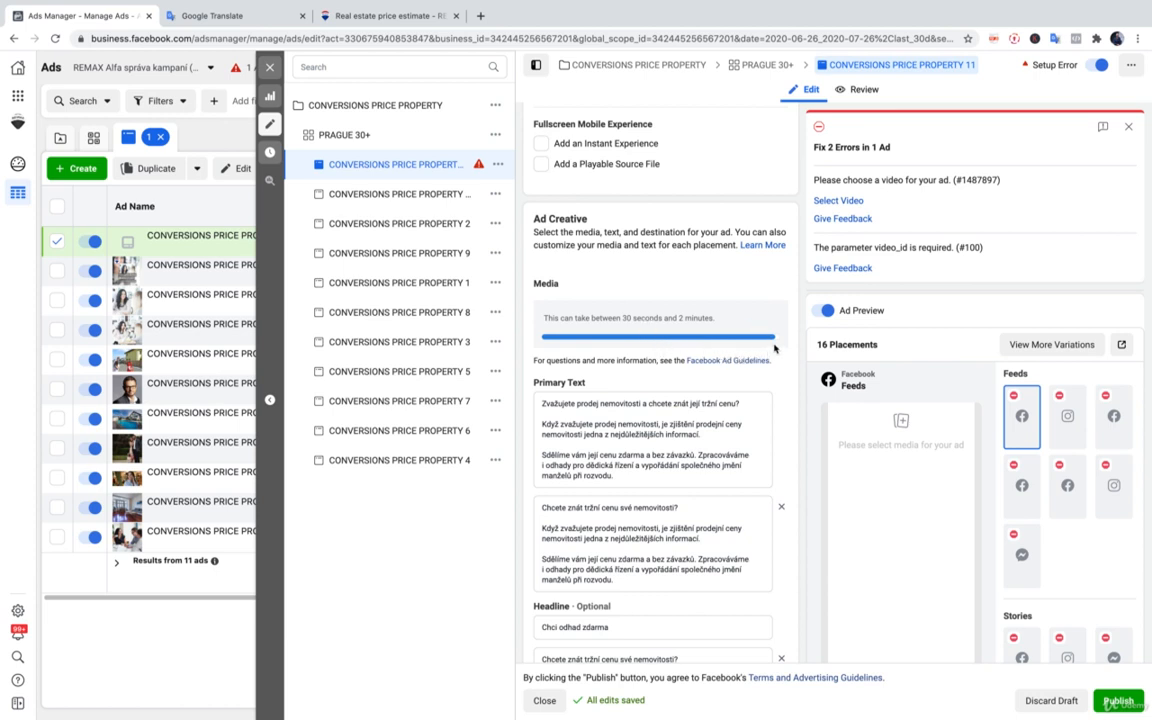
mouse_move(705, 361)
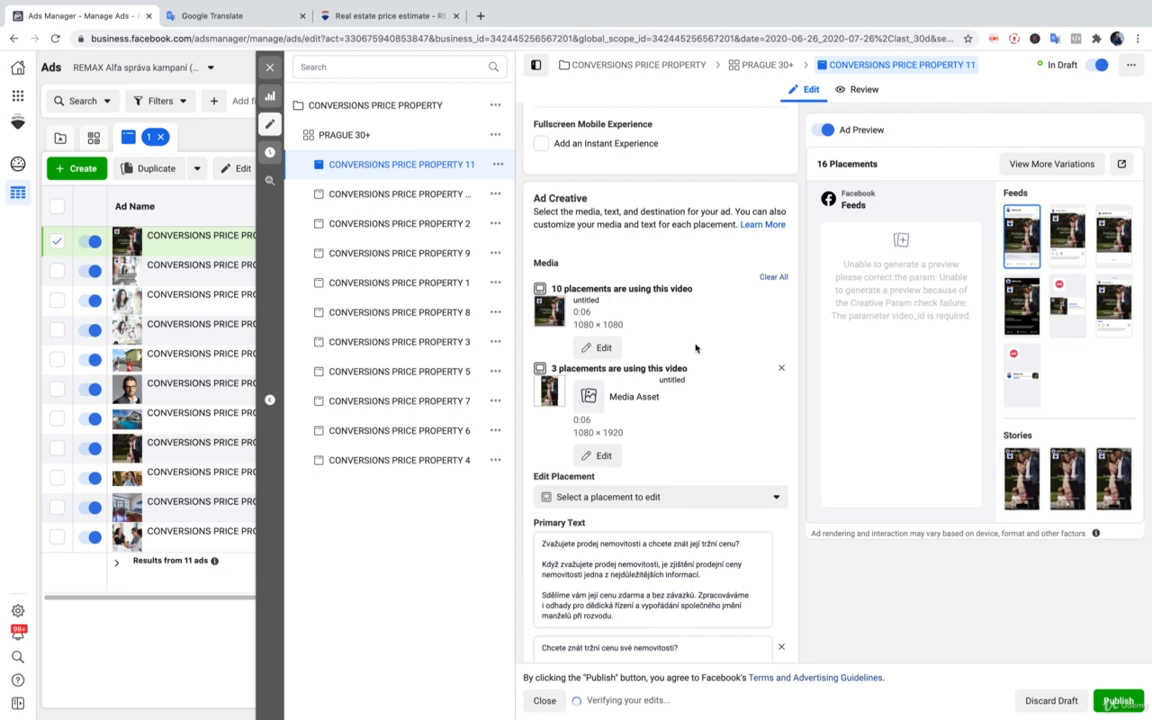
mouse_move(943, 627)
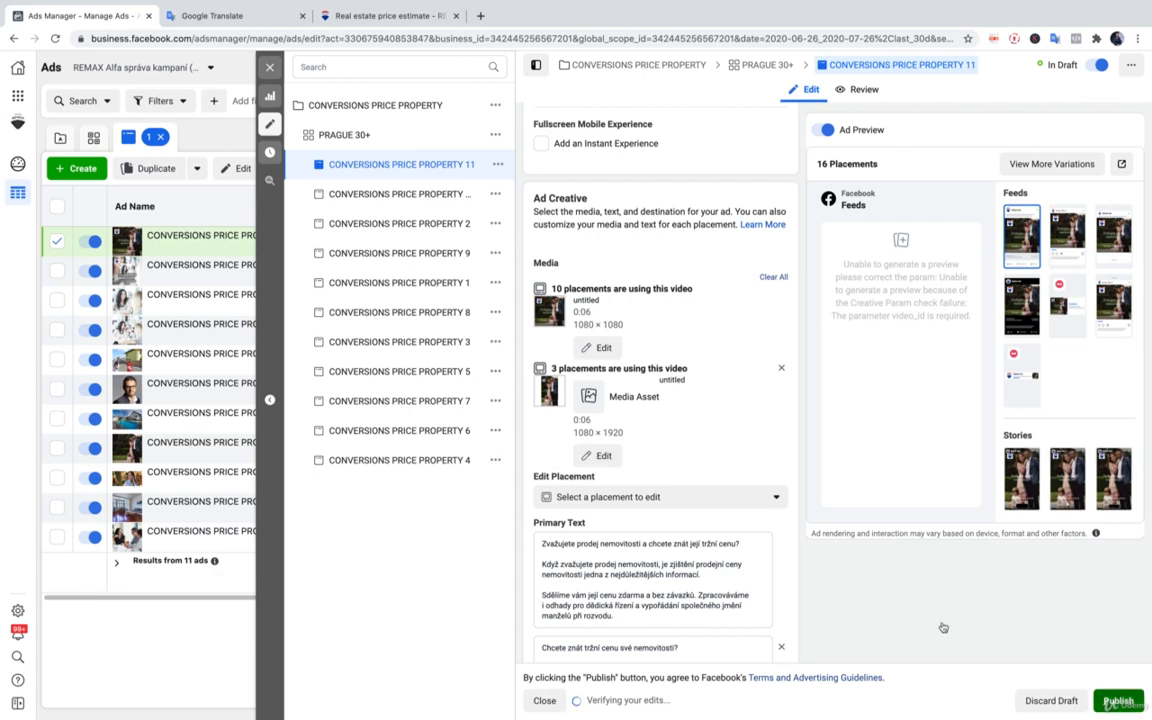
Publish the CONVERSIONS PRICE PROPERTY 11 ad and confirm the Ad published notification
left_click(1118, 700)
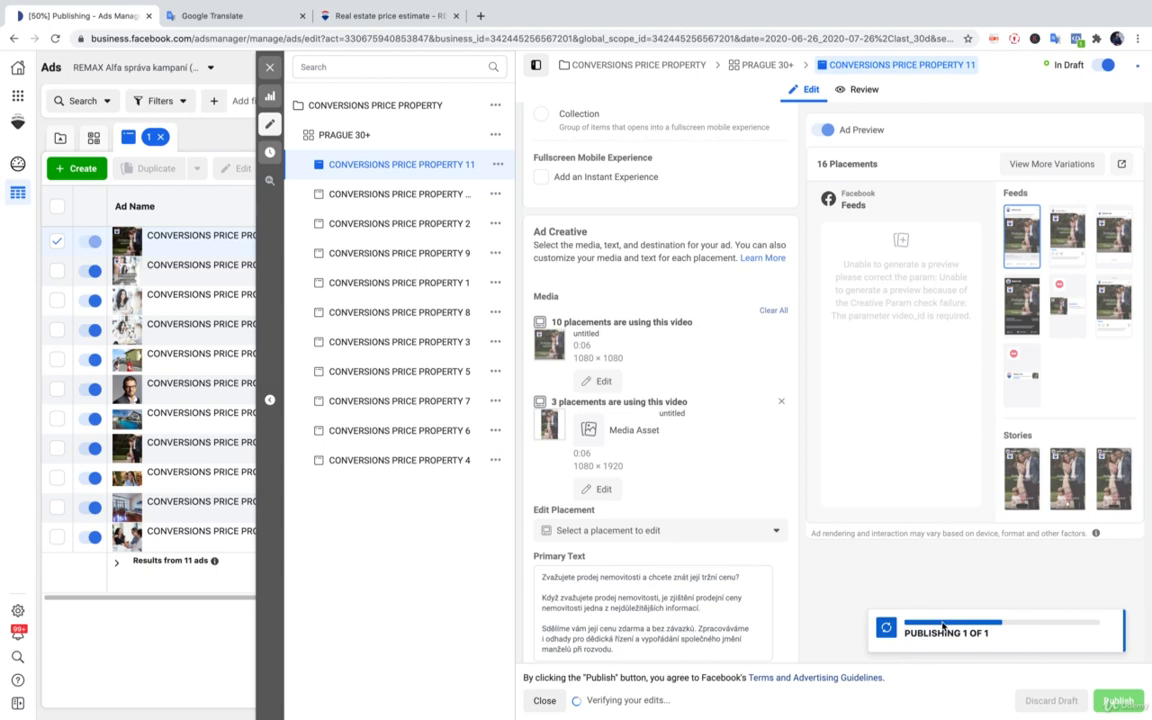
left_click(1119, 700)
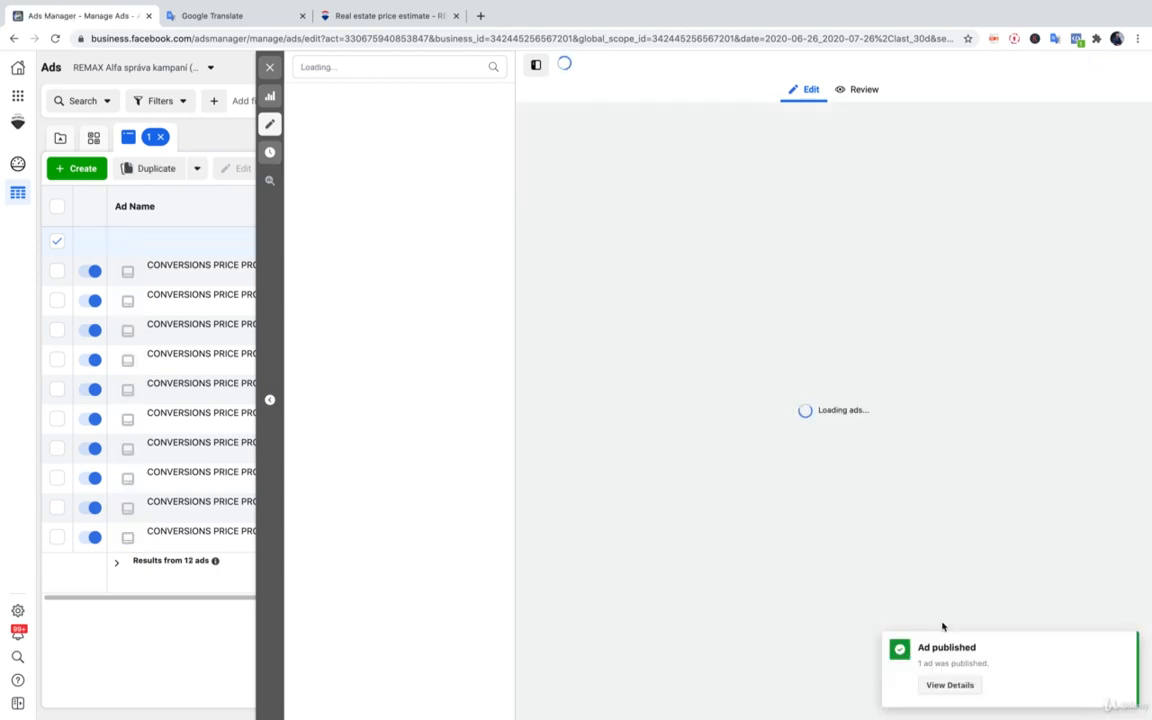